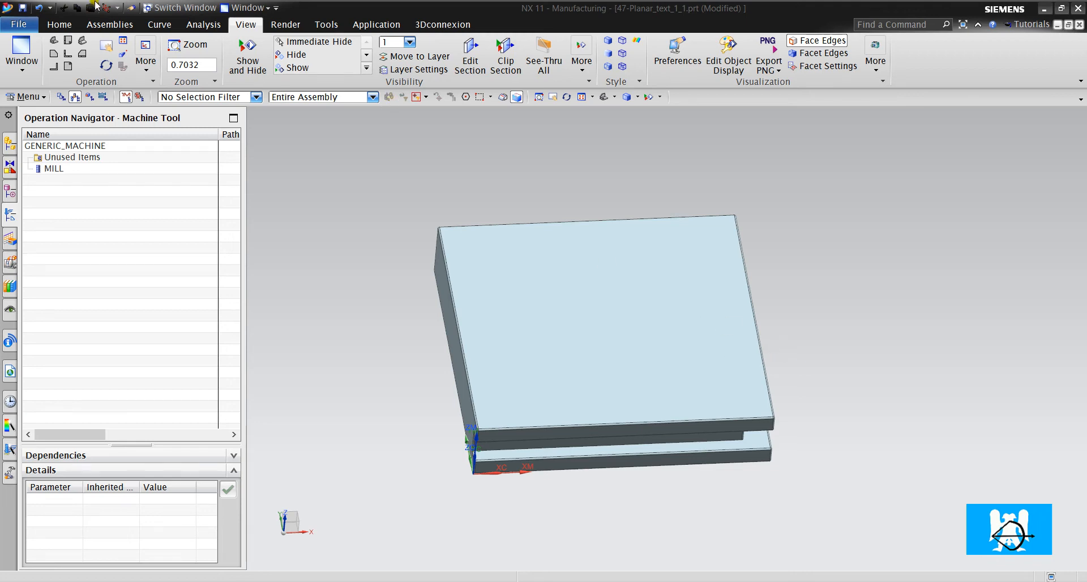
Step: Start a new operation, browse types, and pick mill_planar with the Planar Text subtype
left_click(103, 55)
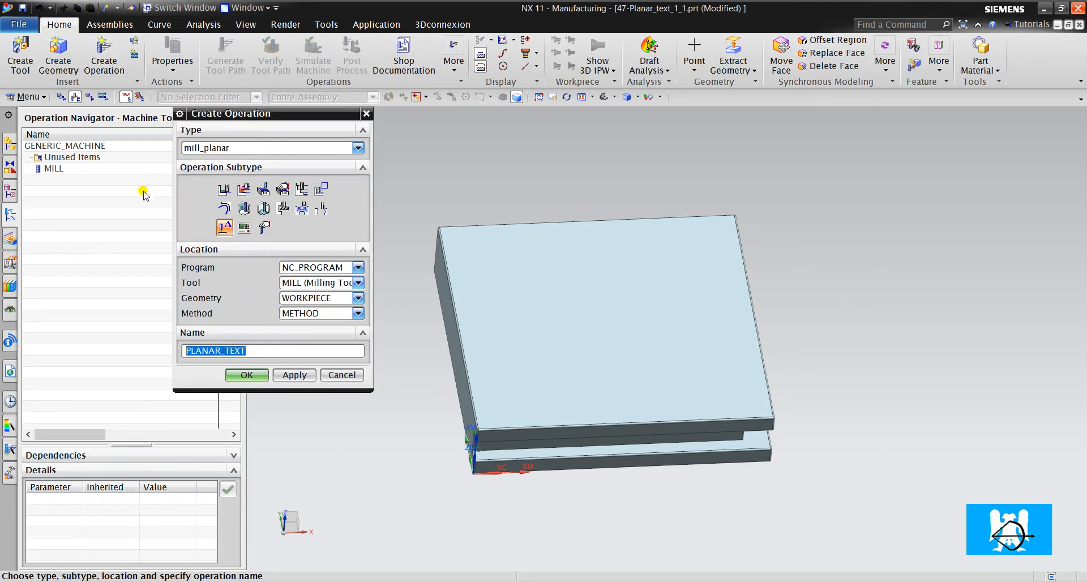
mouse_move(224, 227)
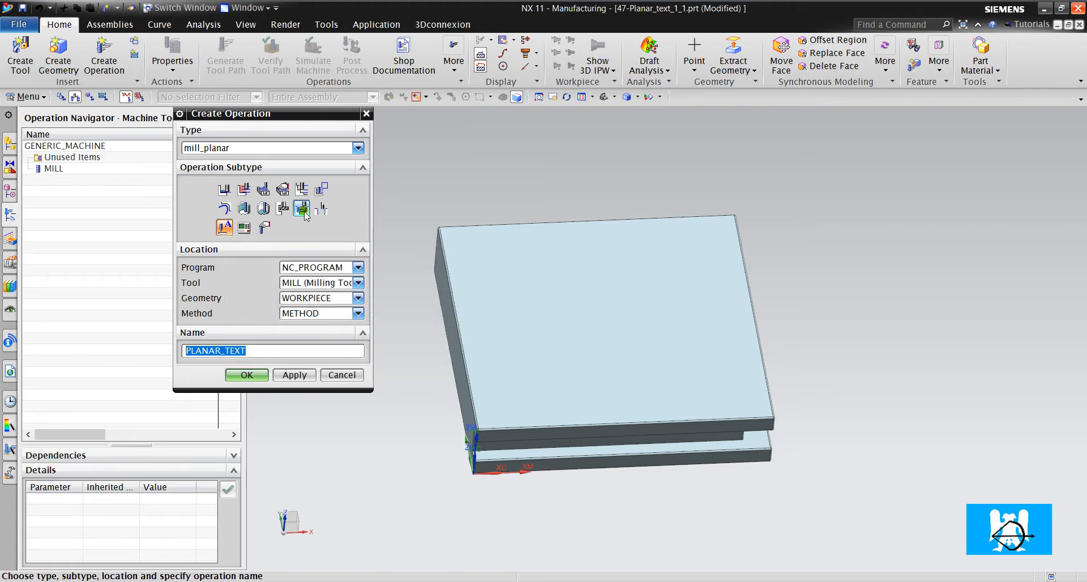
mouse_move(302, 208)
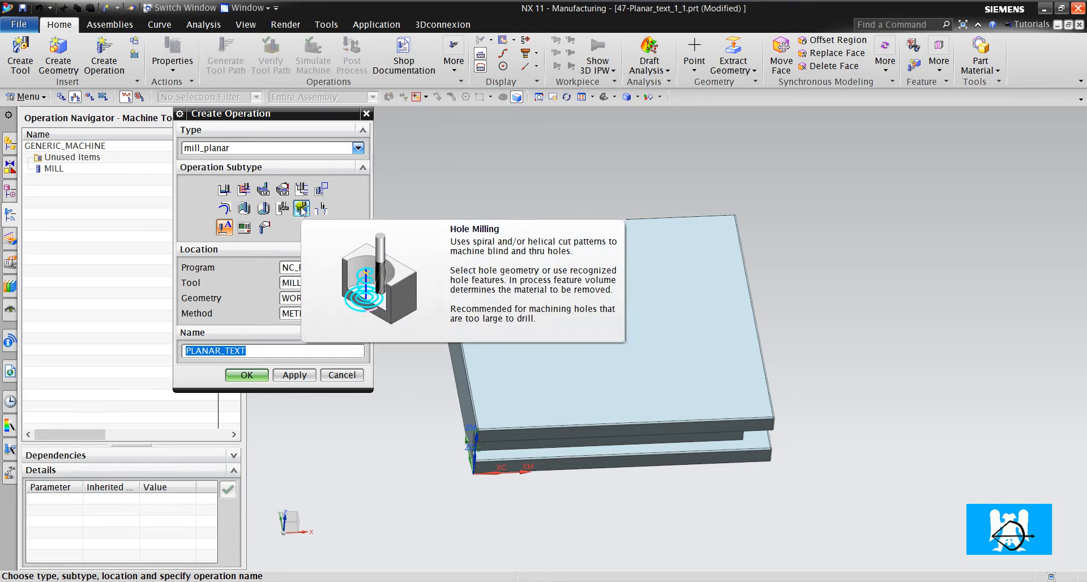
mouse_move(320, 208)
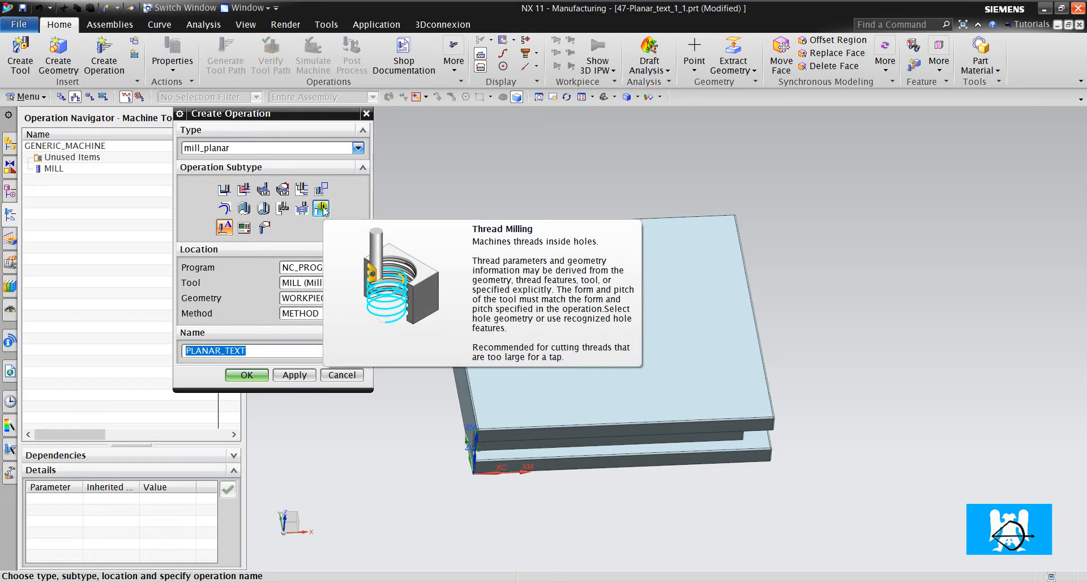
left_click(358, 148)
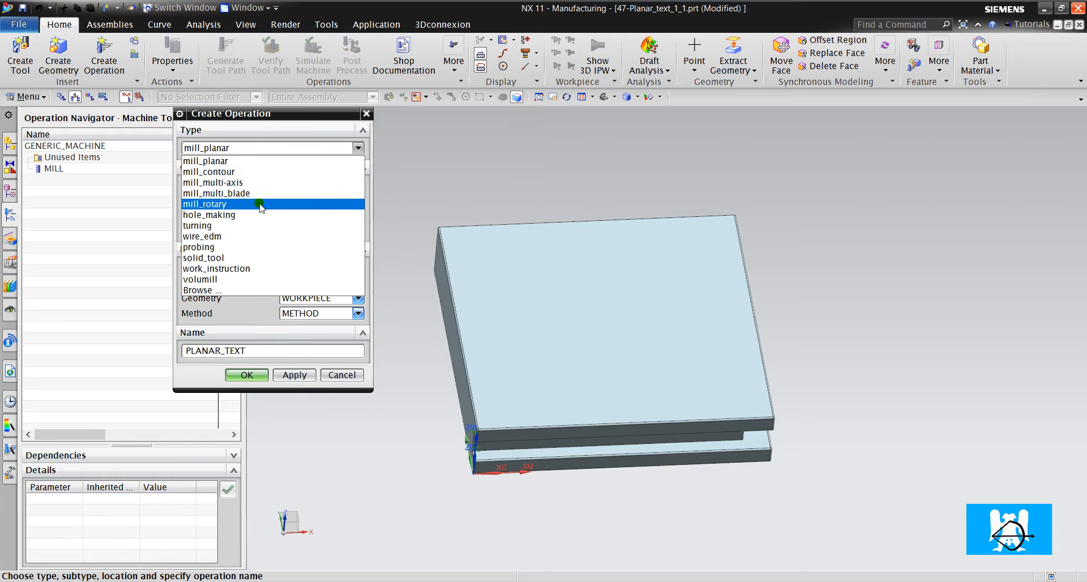
left_click(215, 215)
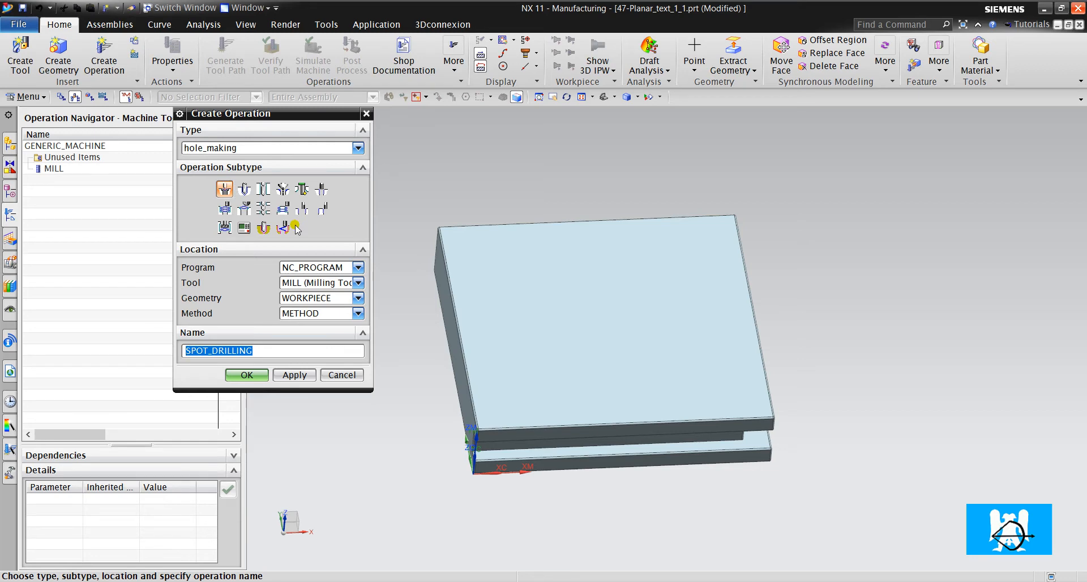
left_click(358, 148)
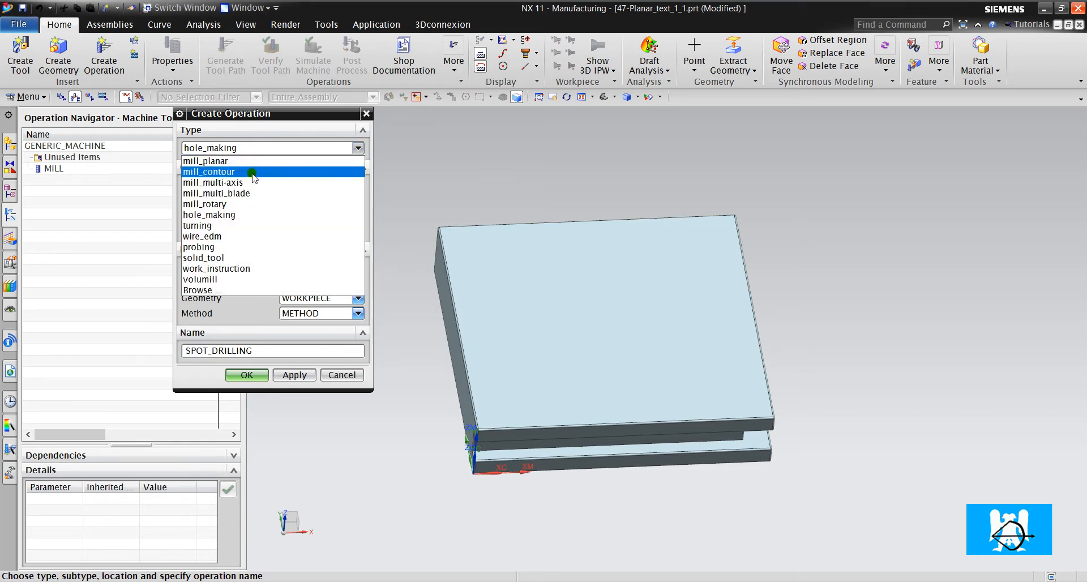
left_click(205, 161)
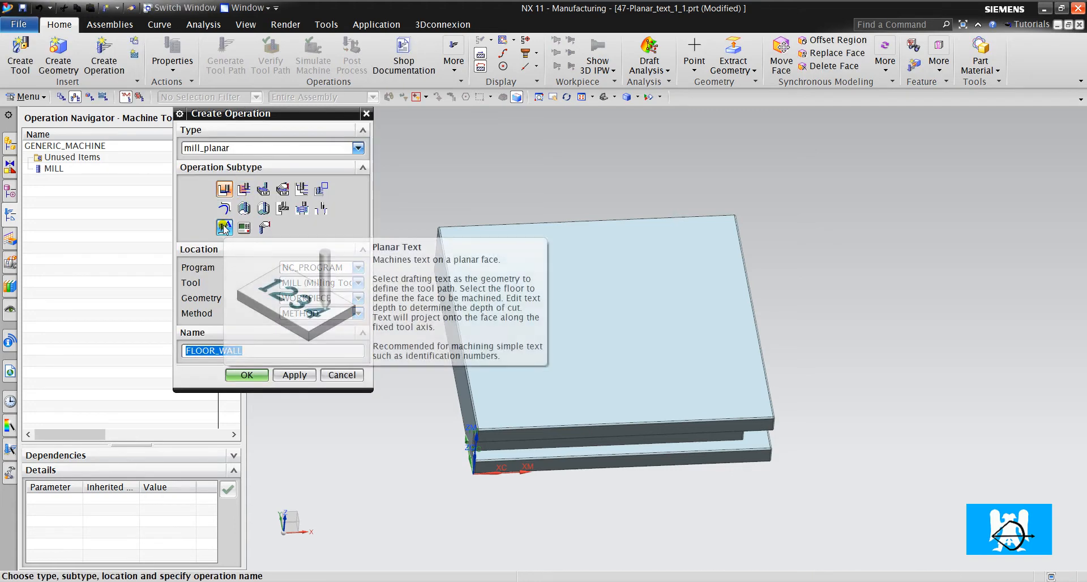
left_click(224, 227)
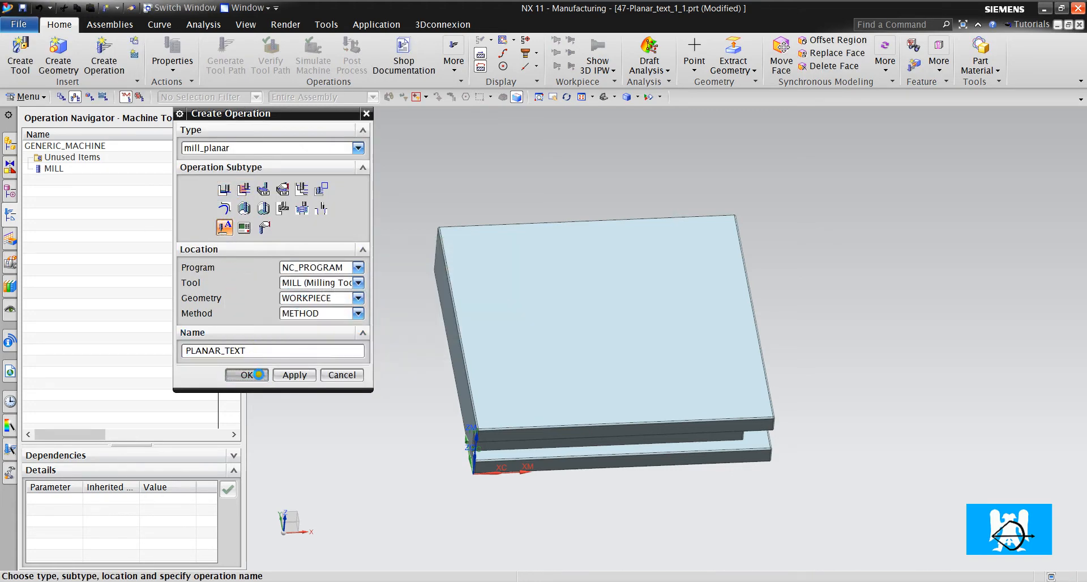
Step: Create PLANAR_TEXT, review the 10-diameter Milling Tool-5 parameters, and refit the block view
left_click(242, 374)
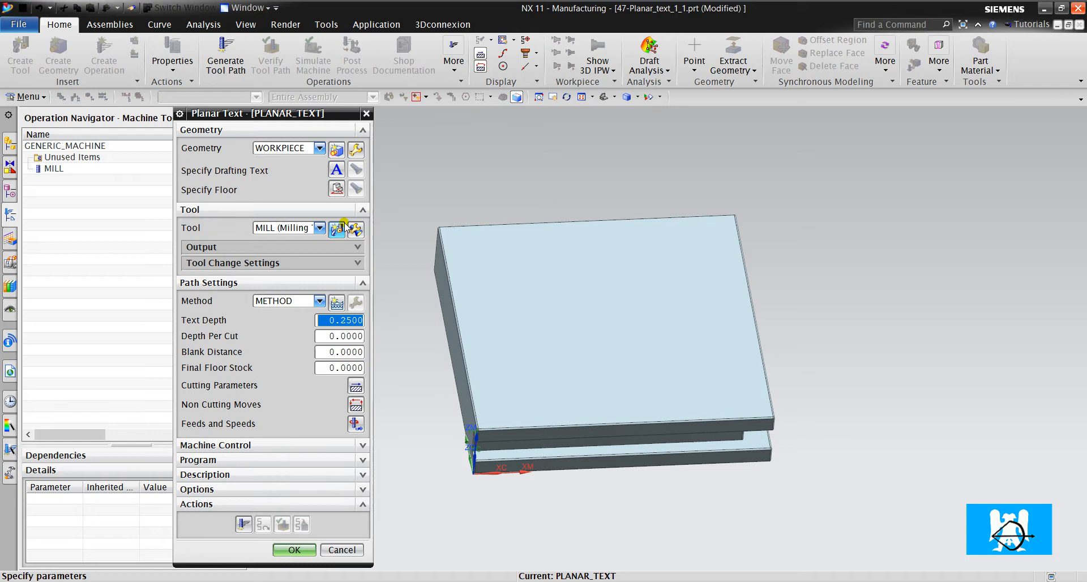
left_click(340, 549)
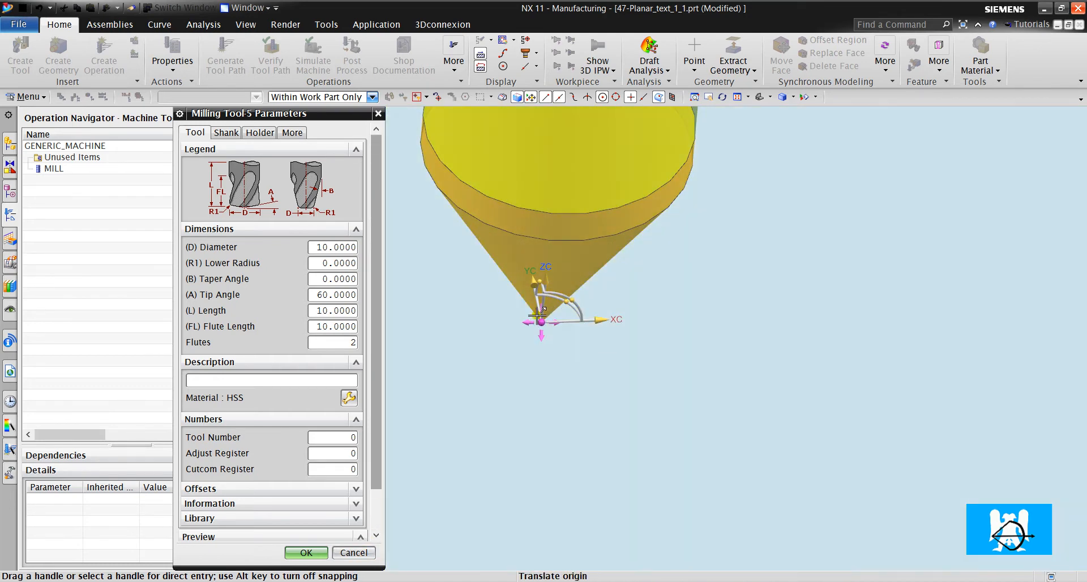
mouse_move(511, 340)
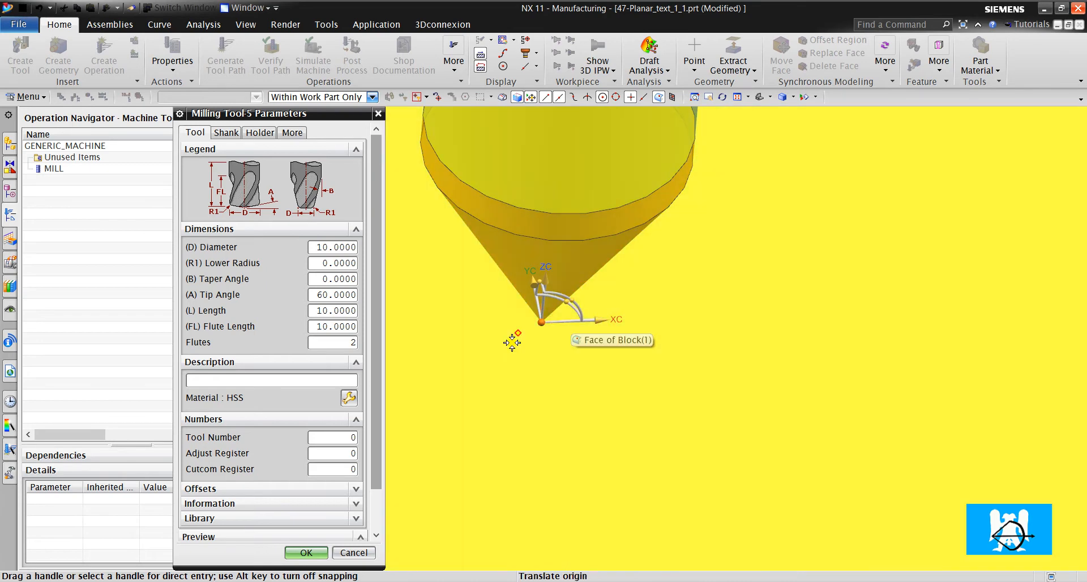
left_click(306, 552)
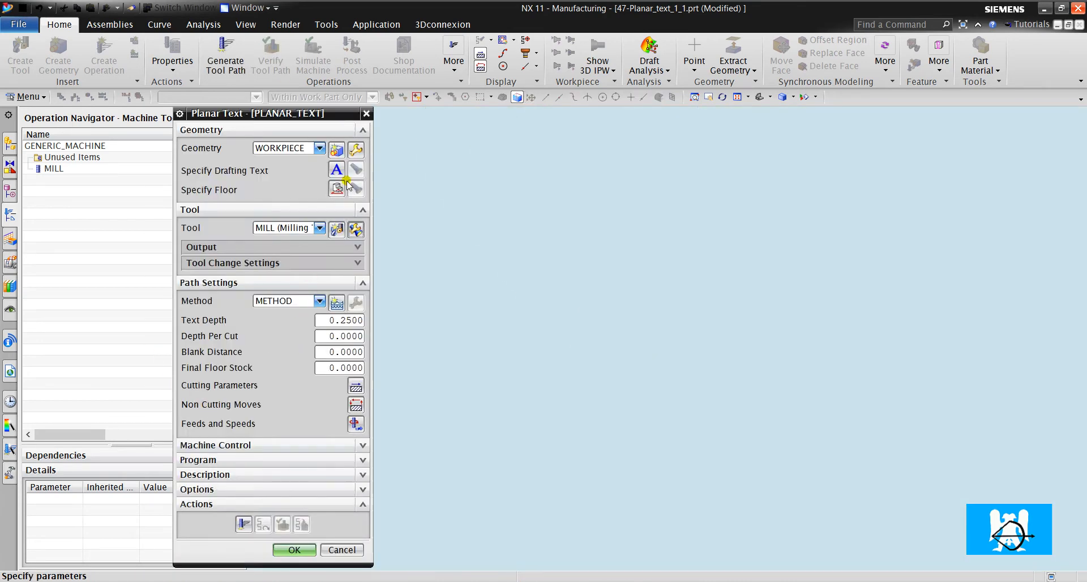
left_click(337, 188)
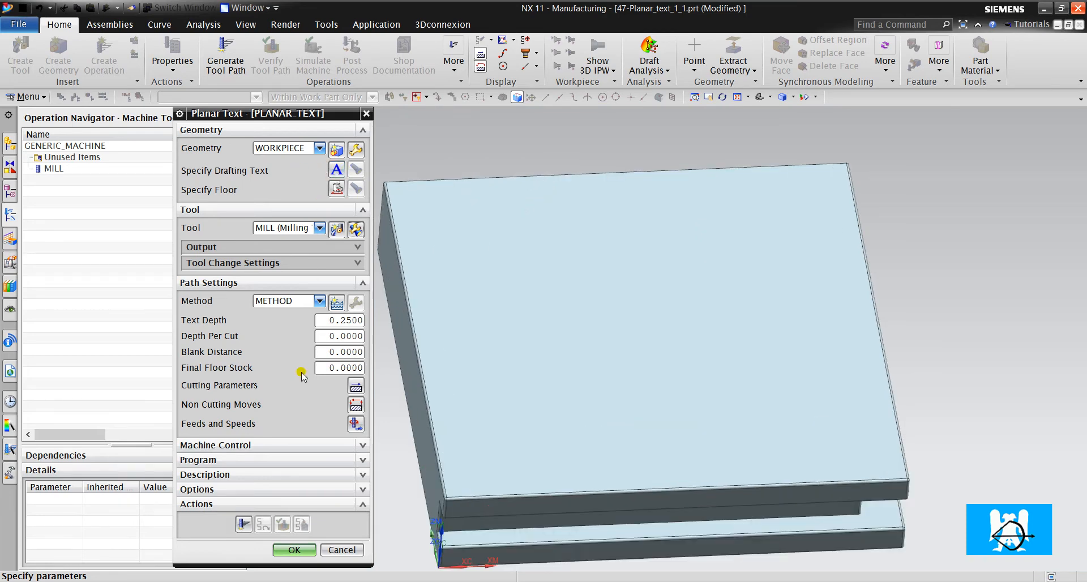
Step: Accept the operation and place a note reading 'NX CAM TRAINING' on the top face
left_click(25, 97)
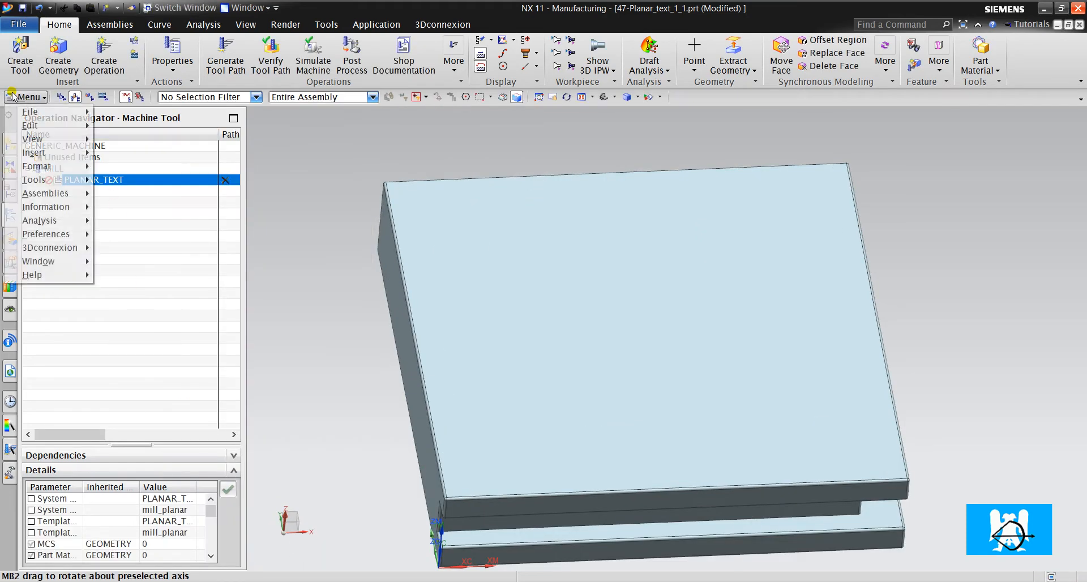
left_click(147, 274)
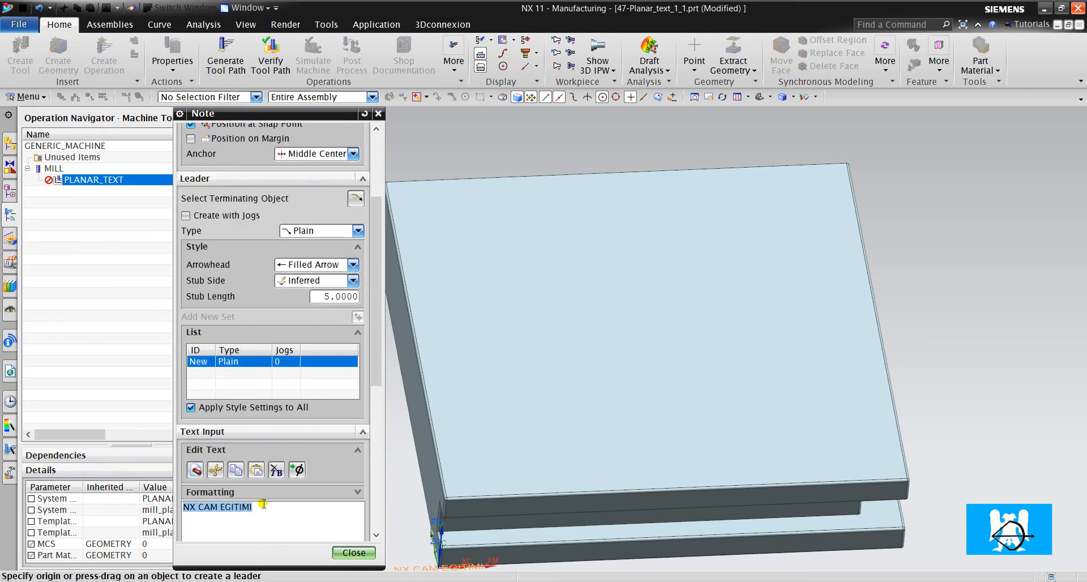
type("nx")
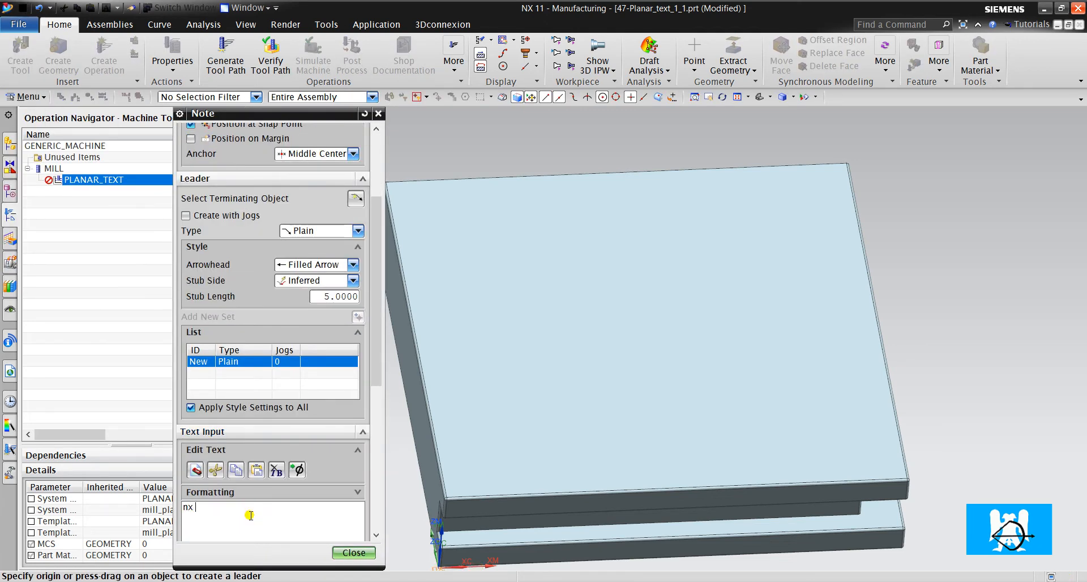
type("NX C")
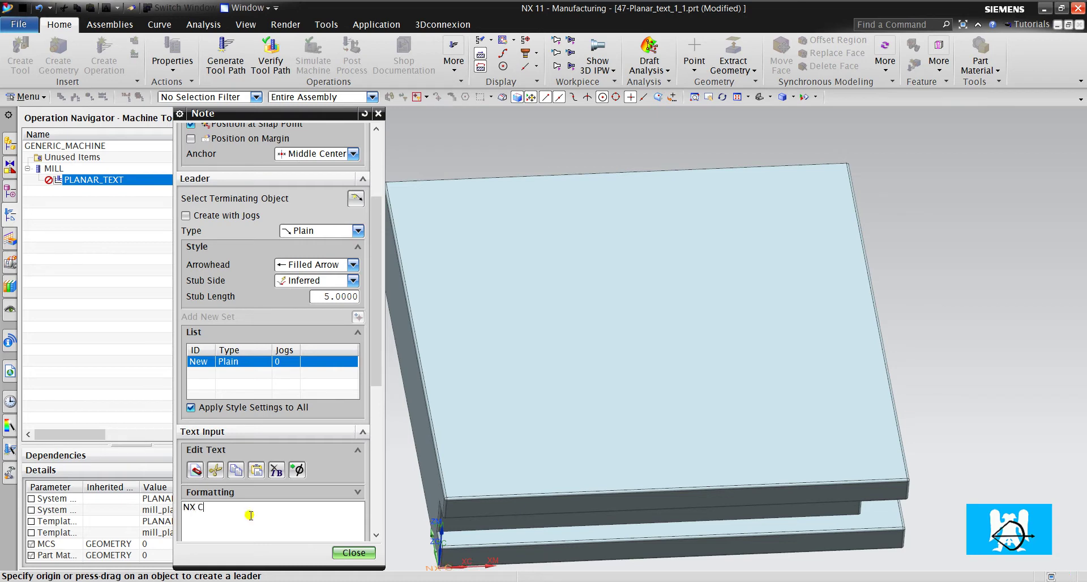
type("AM TRAINI")
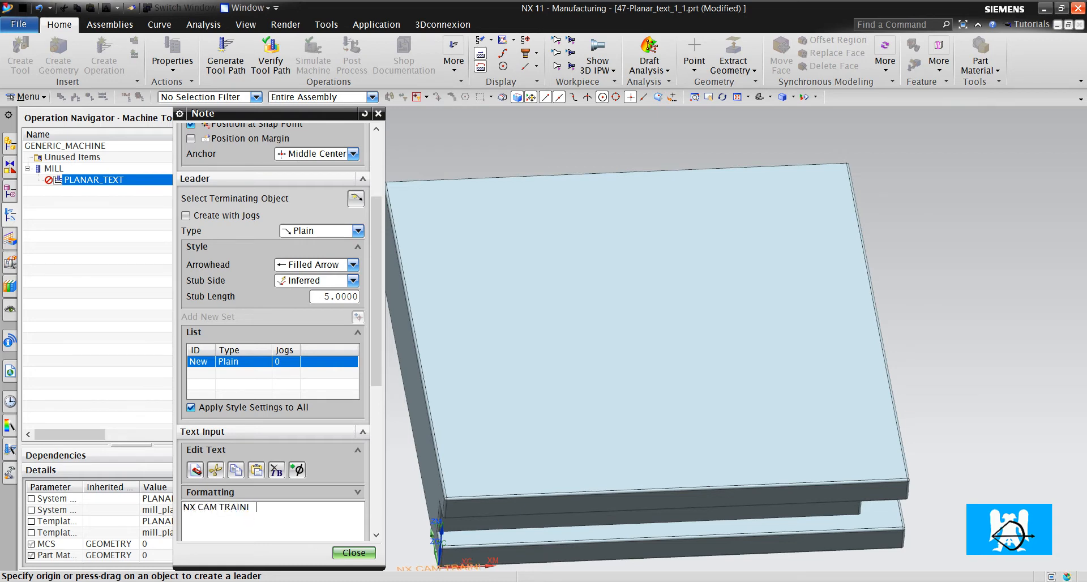
left_click(589, 307)
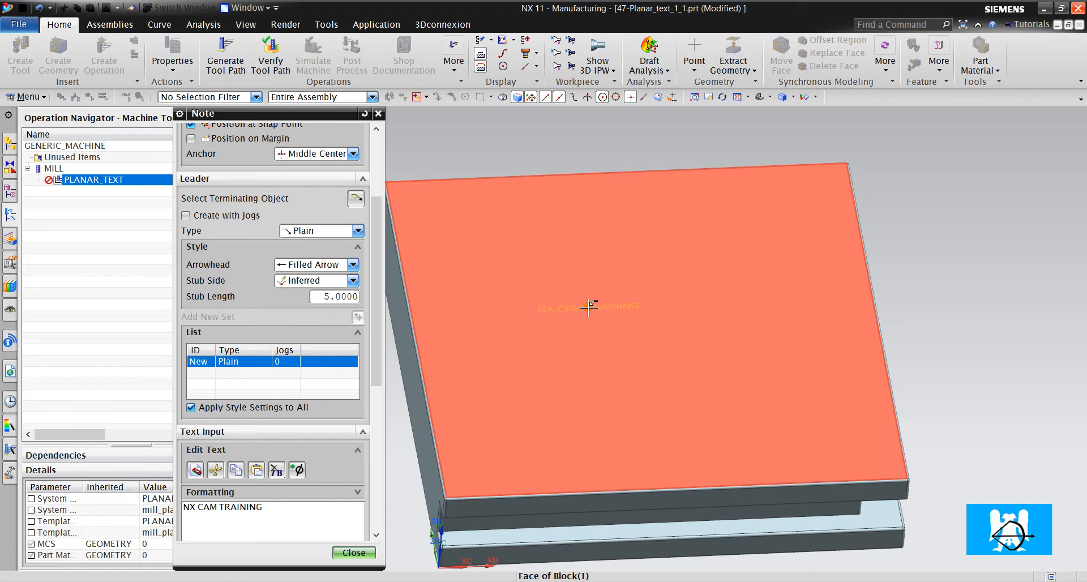
scroll("up", 3)
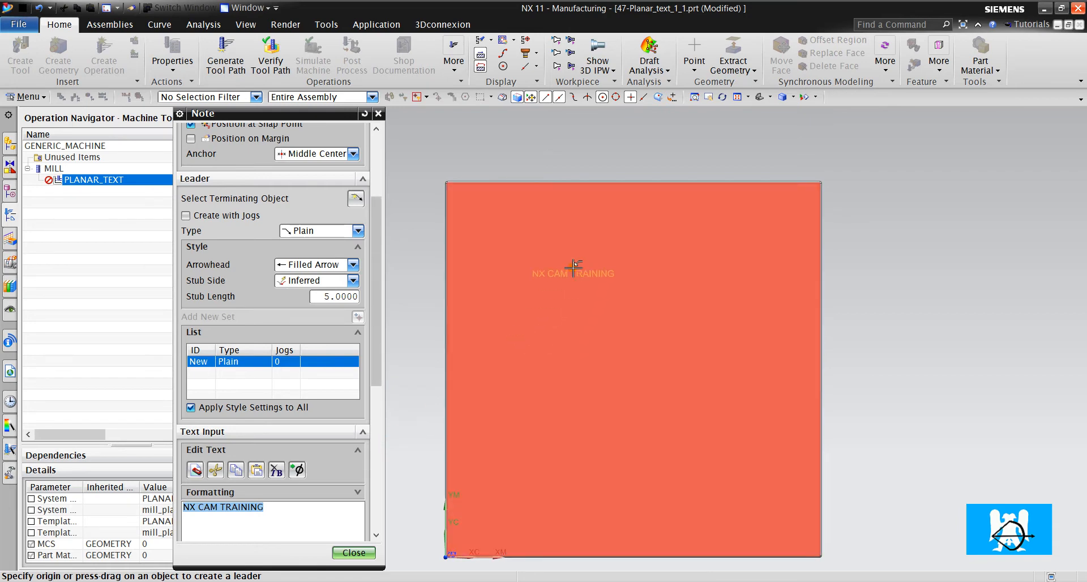
left_click(354, 552)
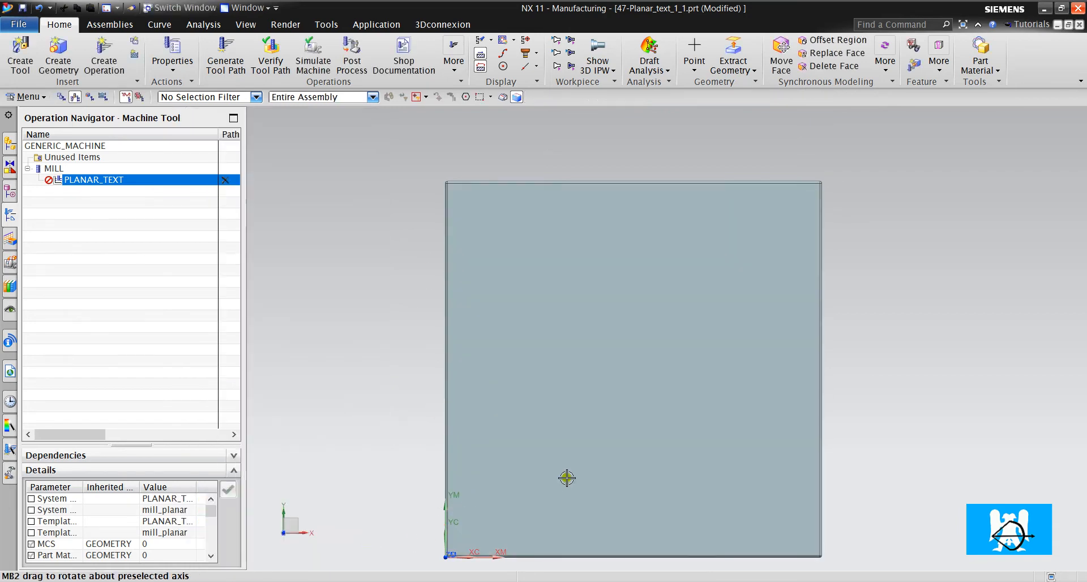
Step: Switch the block display to Static Wireframe
left_click_drag(566, 478, 507, 183)
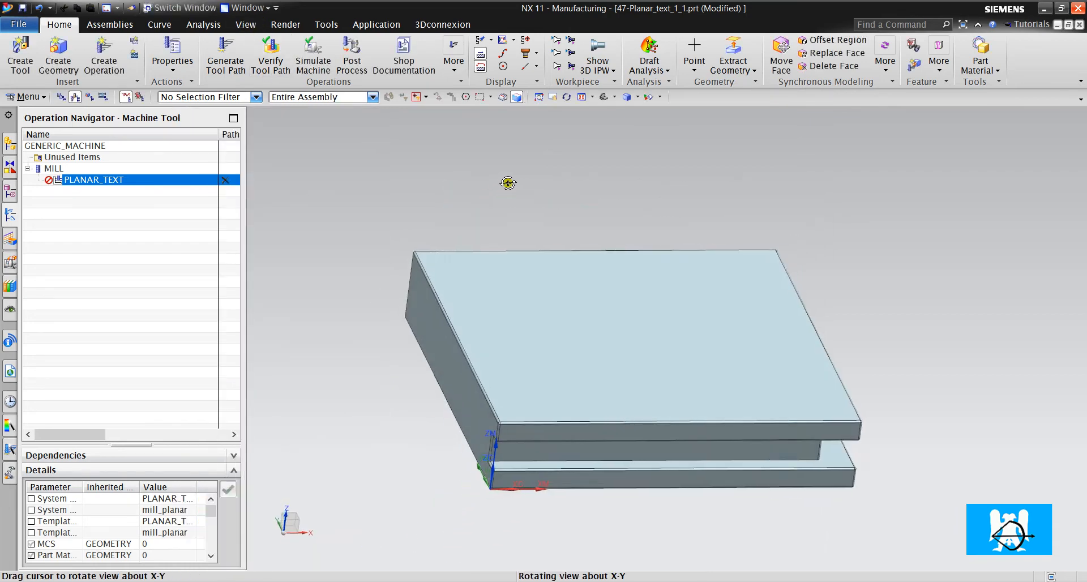
left_click(245, 24)
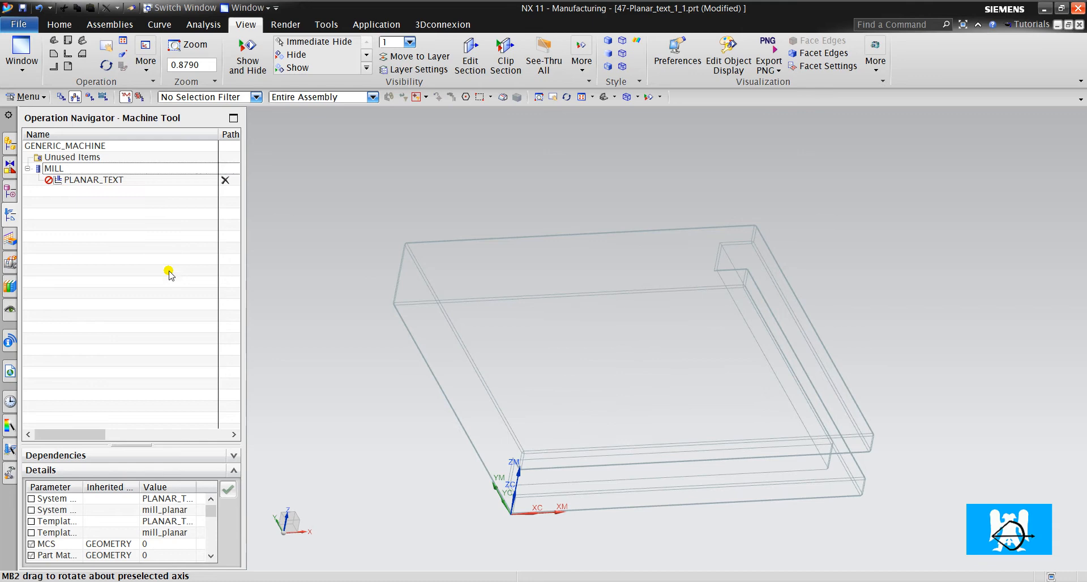
scroll("up", 3)
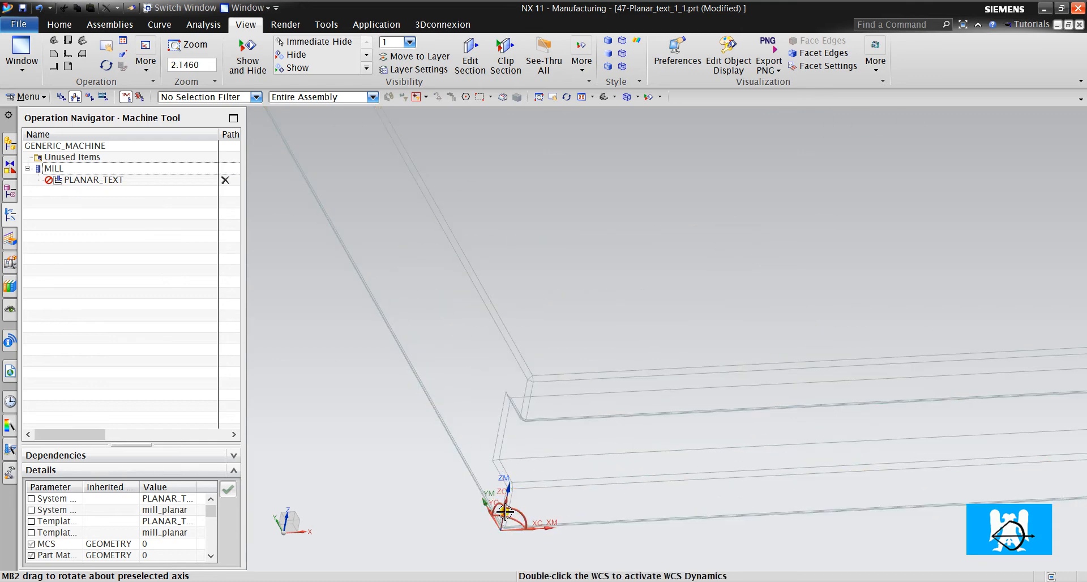
Step: Raise the WCS 47 units along ZC to the top-face level and orbit to check
double_click(500, 517)
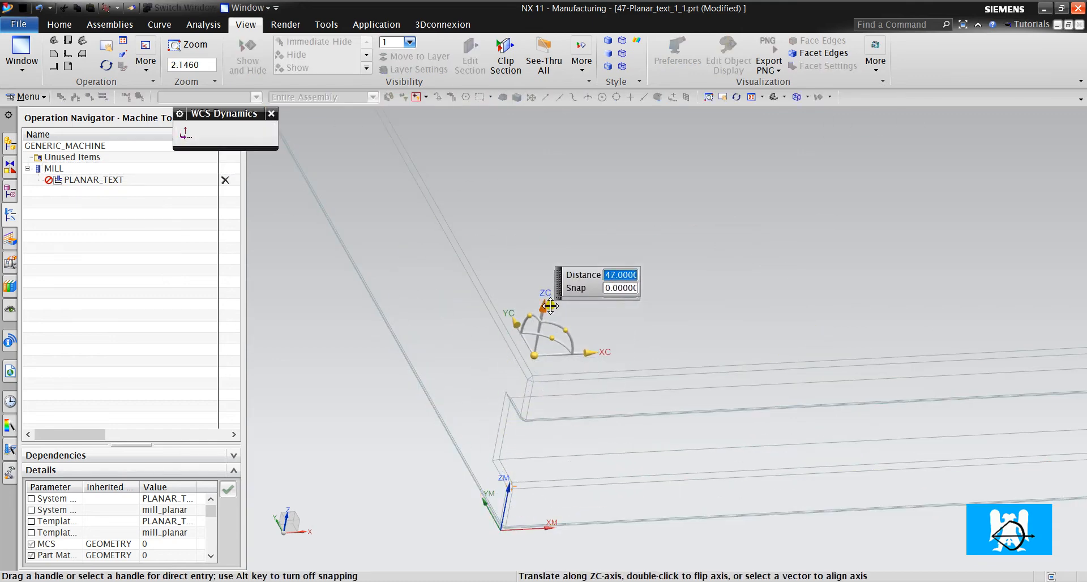
left_click_drag(549, 306, 569, 187)
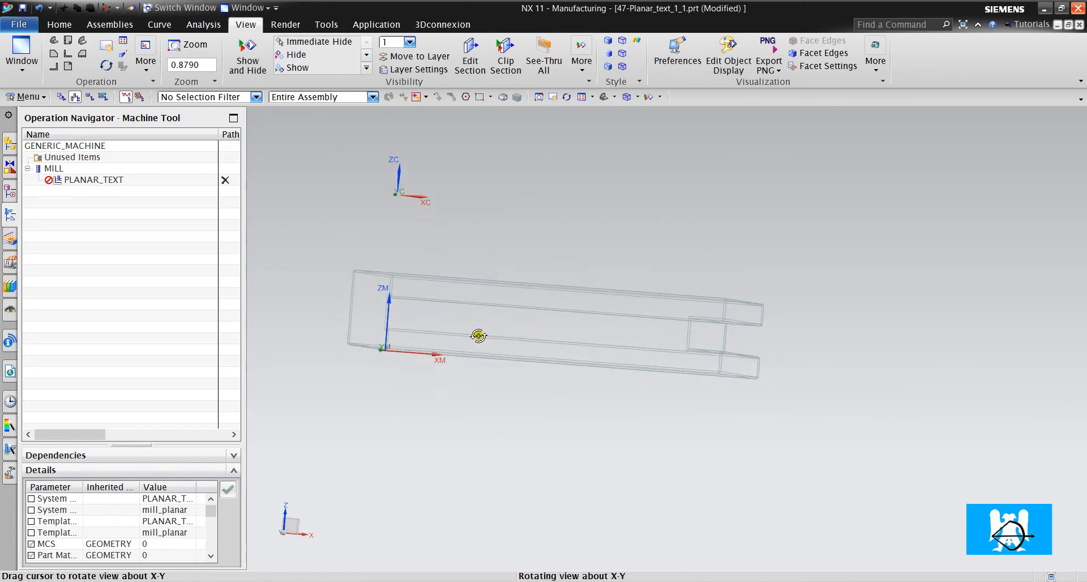
left_click_drag(478, 336, 322, 299)
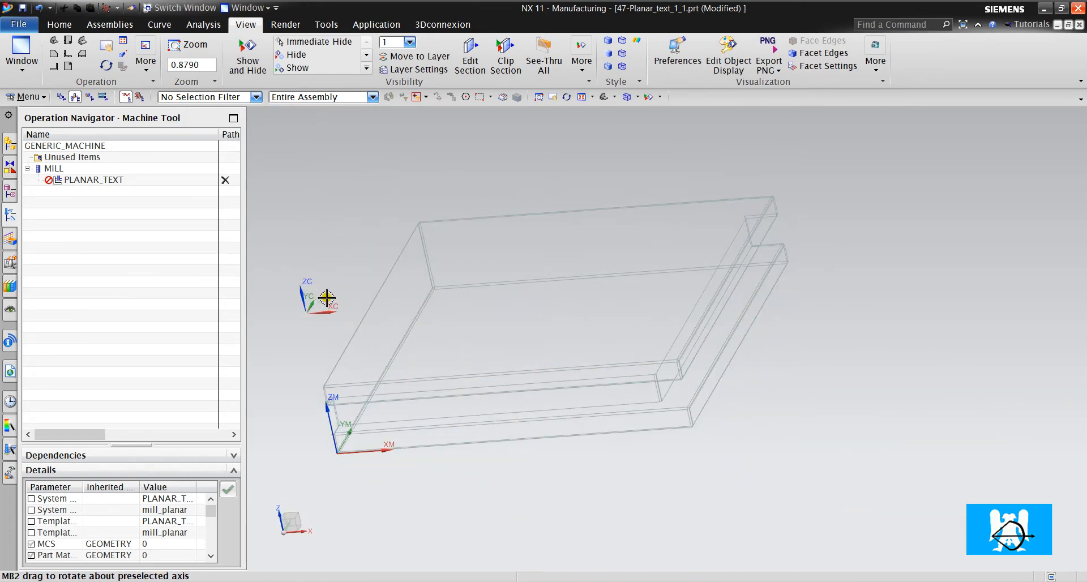
left_click_drag(322, 298, 421, 304)
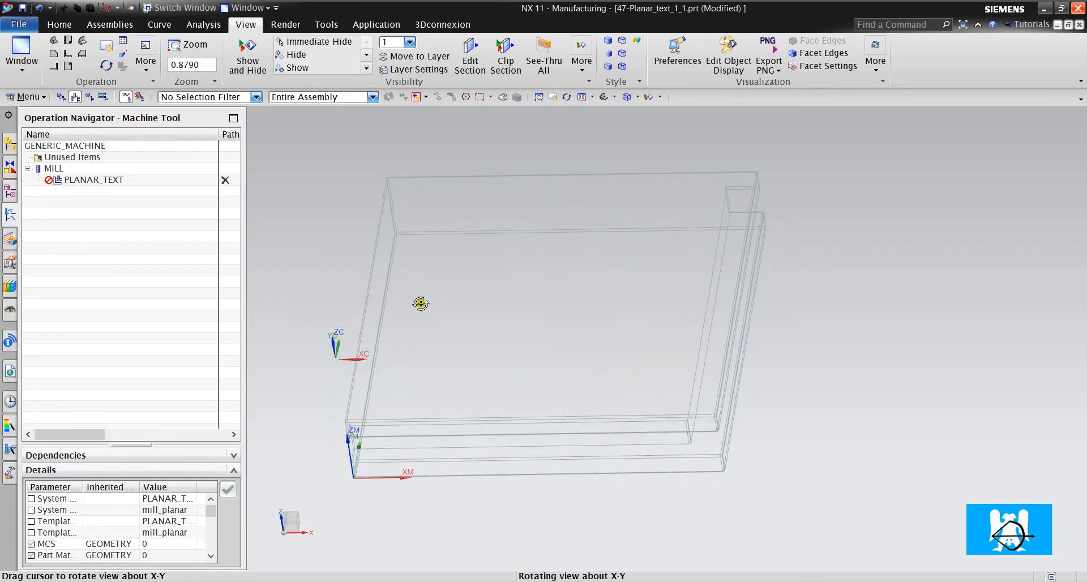
Step: Start an NX CAM TRAINING note and set its lettering font to blockfont
left_click(26, 96)
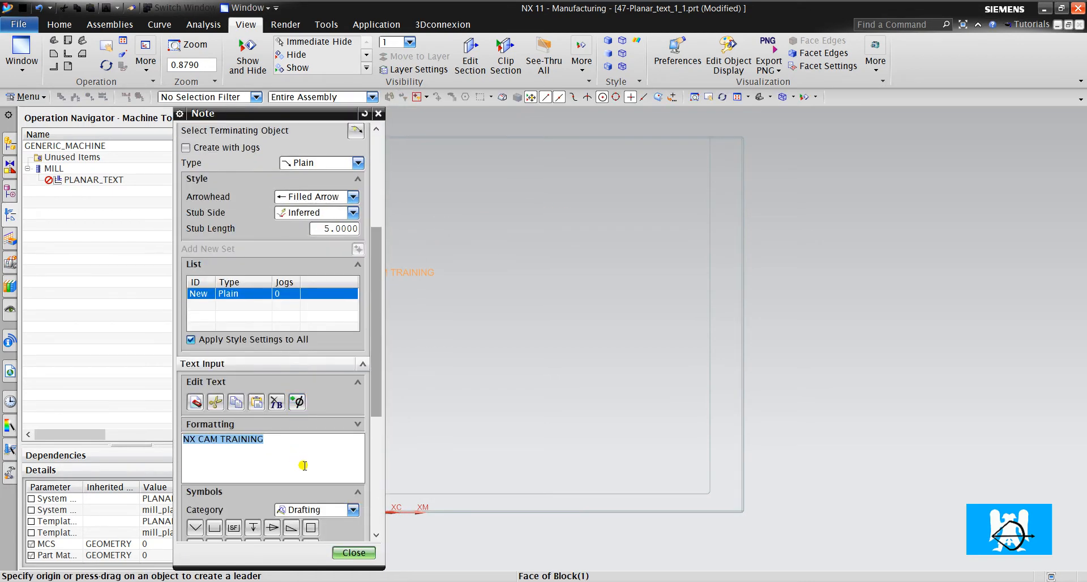
scroll("down", 3)
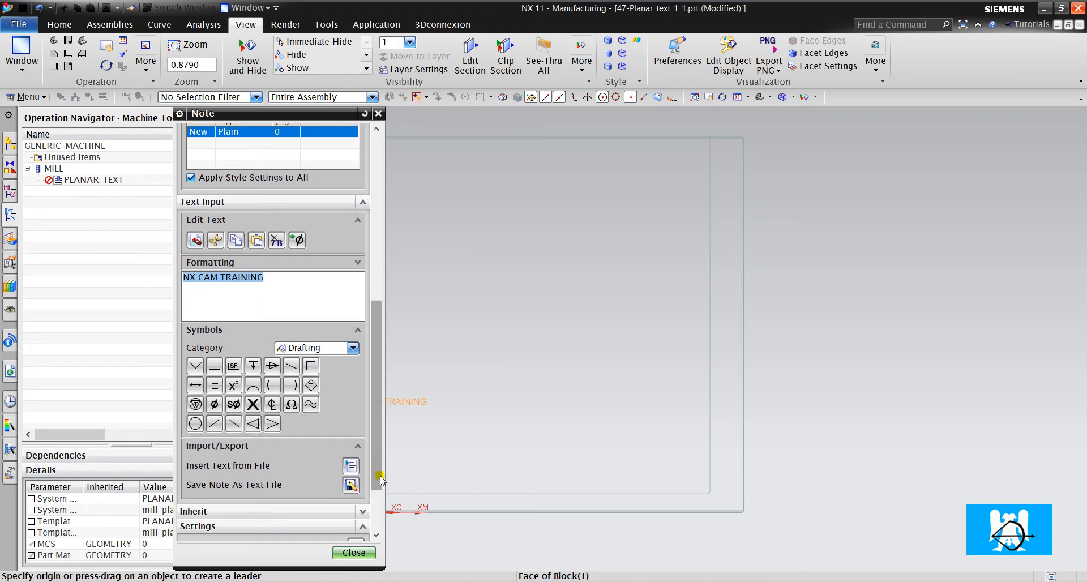
left_click(353, 552)
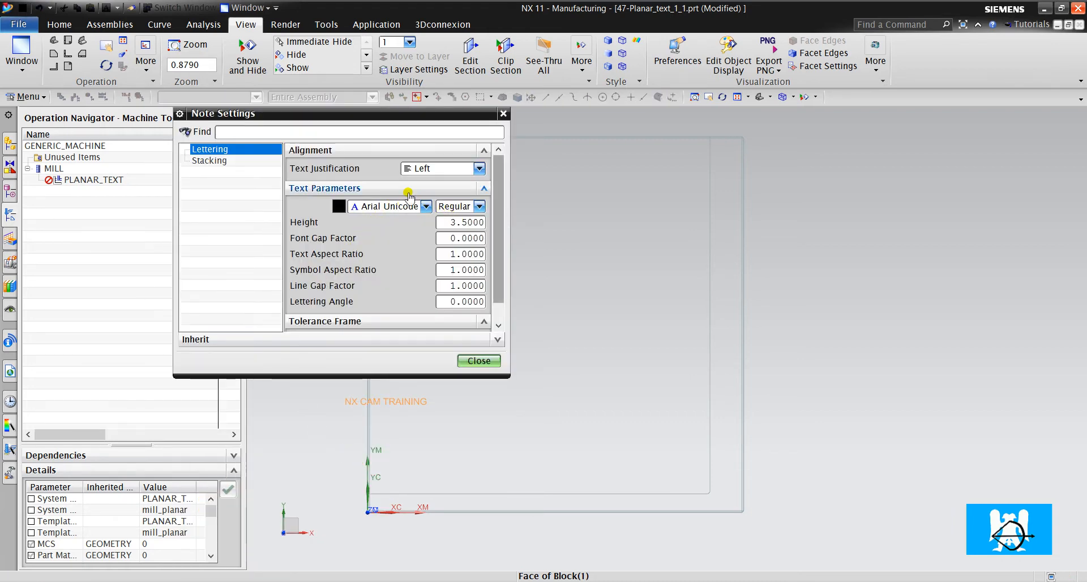
left_click(425, 206)
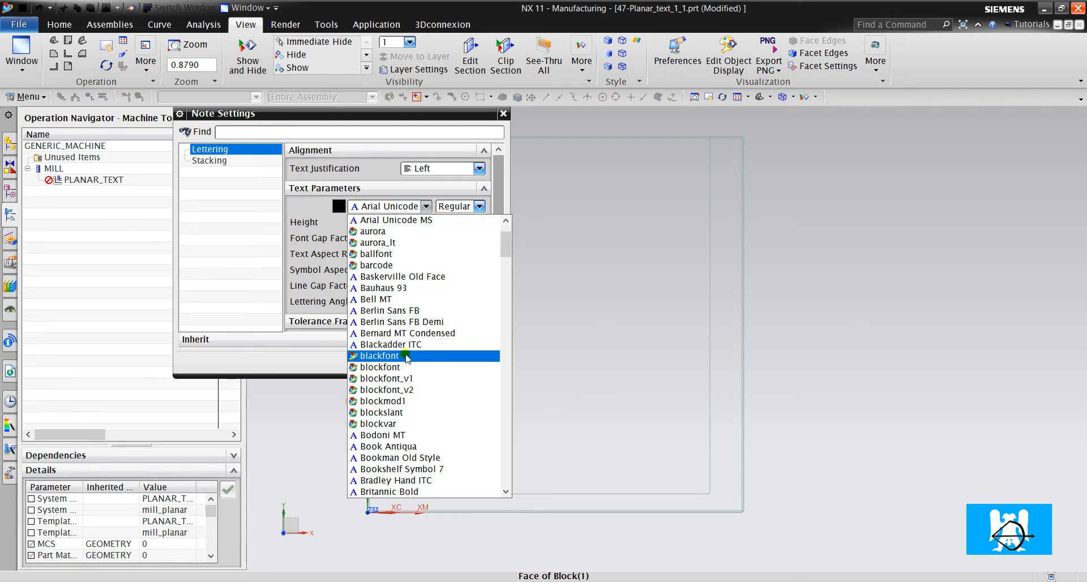
left_click(380, 356)
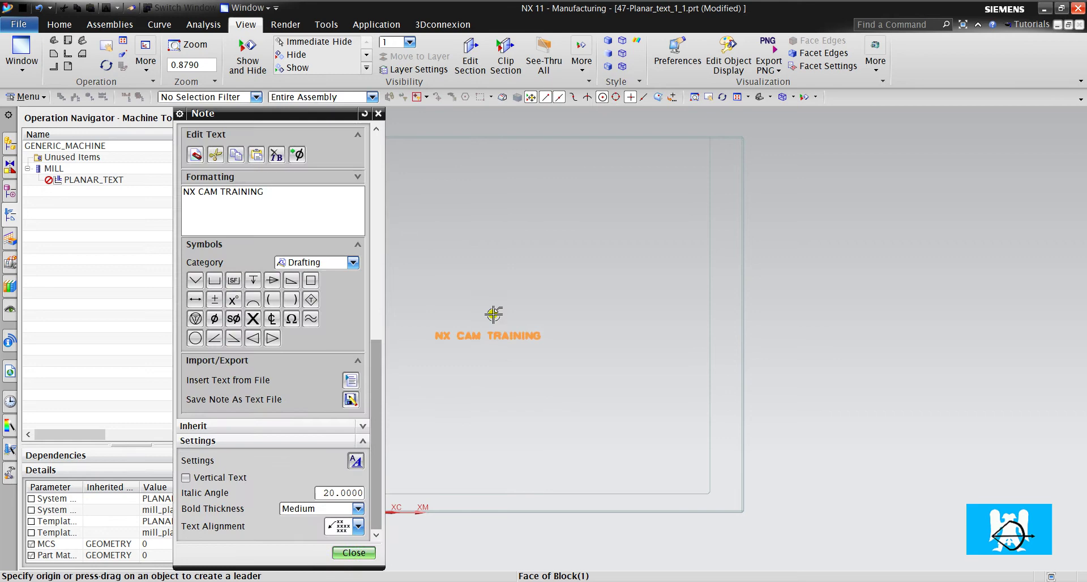
Step: Place the blockfont note above the block and reopen PLANAR_TEXT for editing
scroll("up", 3)
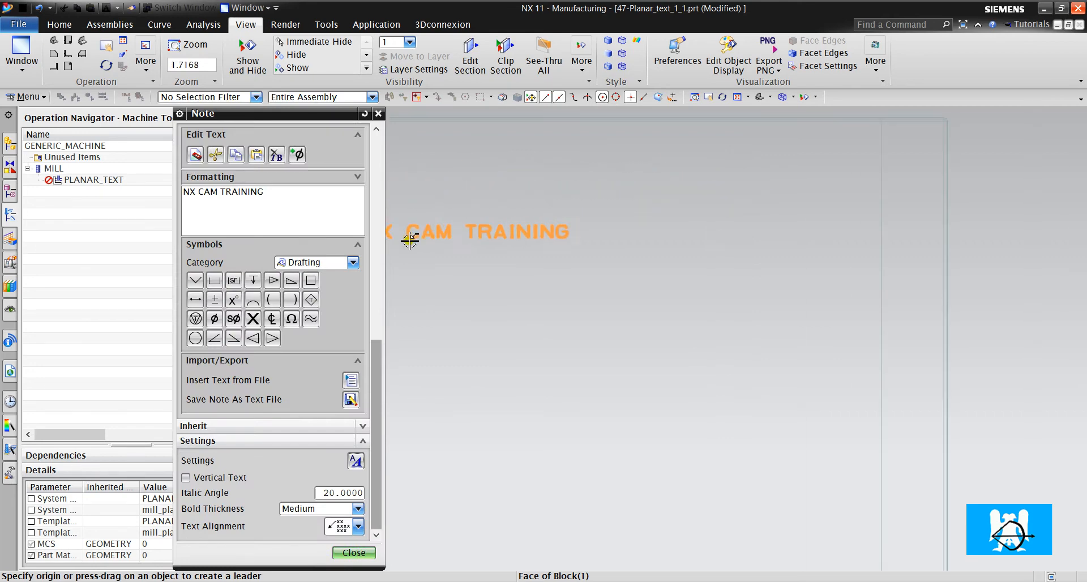
left_click(355, 460)
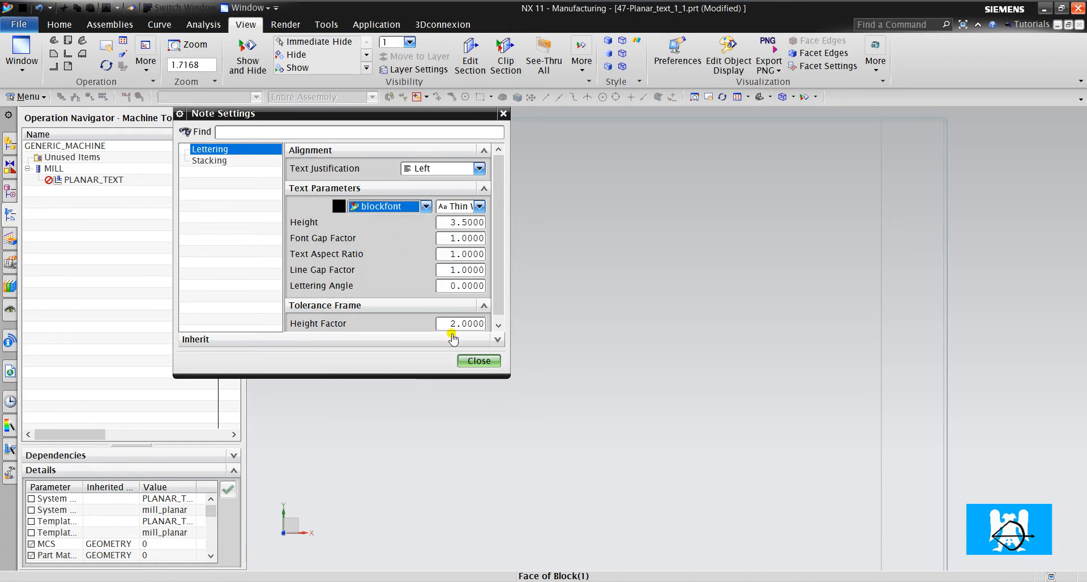
left_click(478, 360)
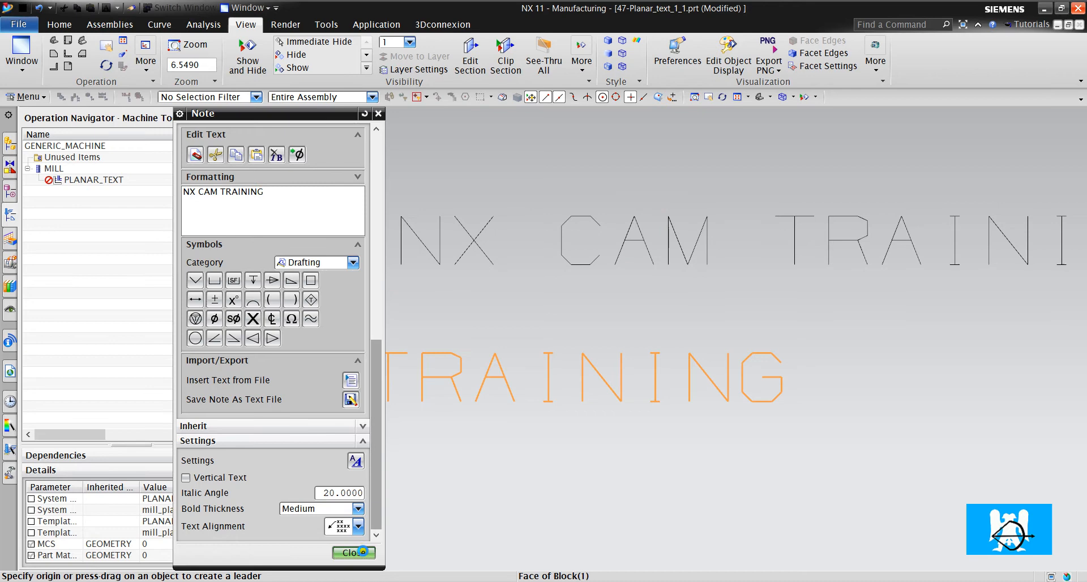
left_click(352, 551)
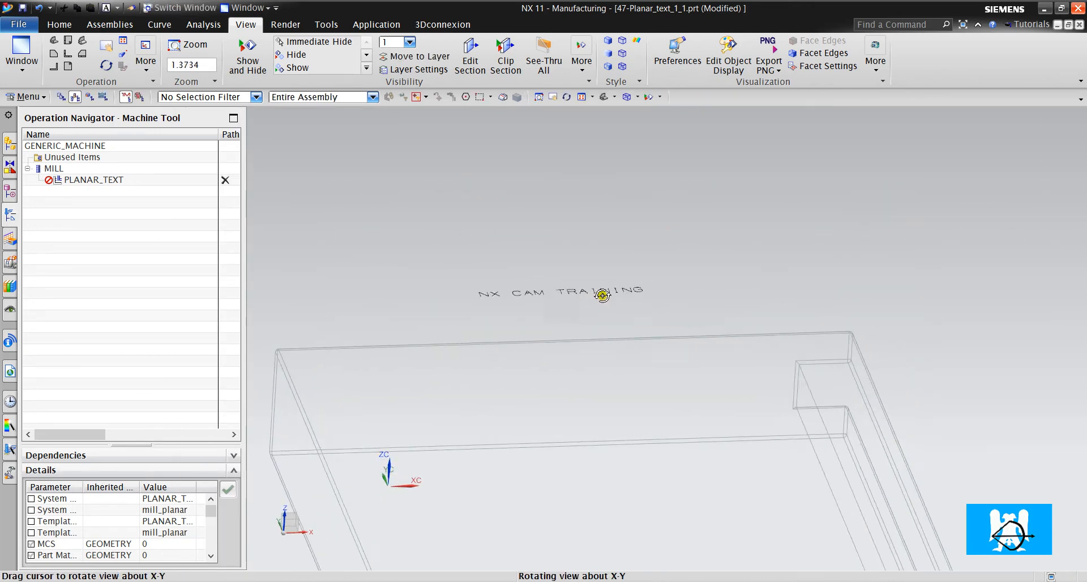
double_click(92, 180)
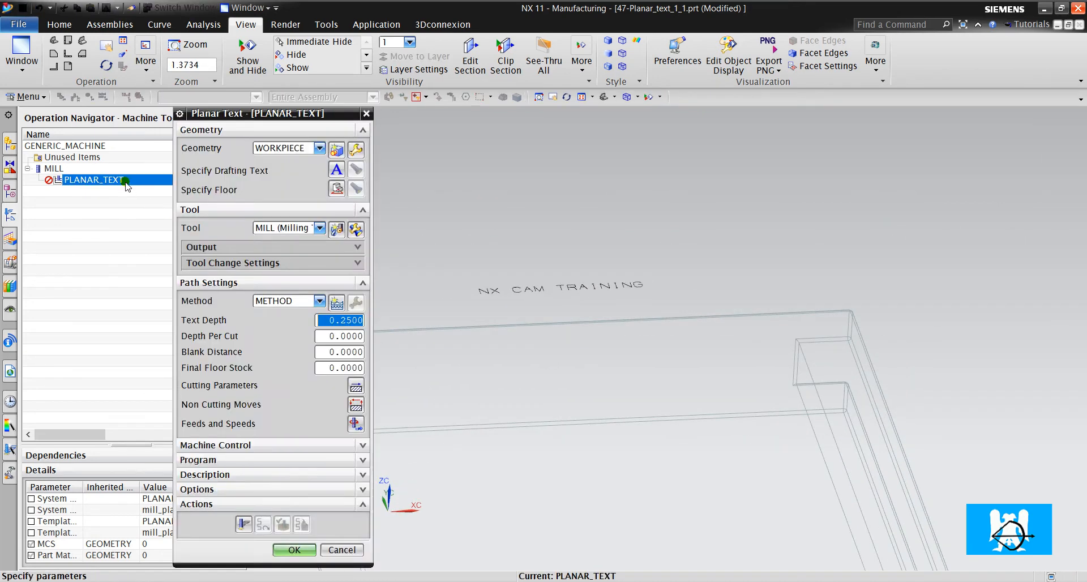
Step: Use the note as drafting text and the top face as floor, then generate
left_click(337, 170)
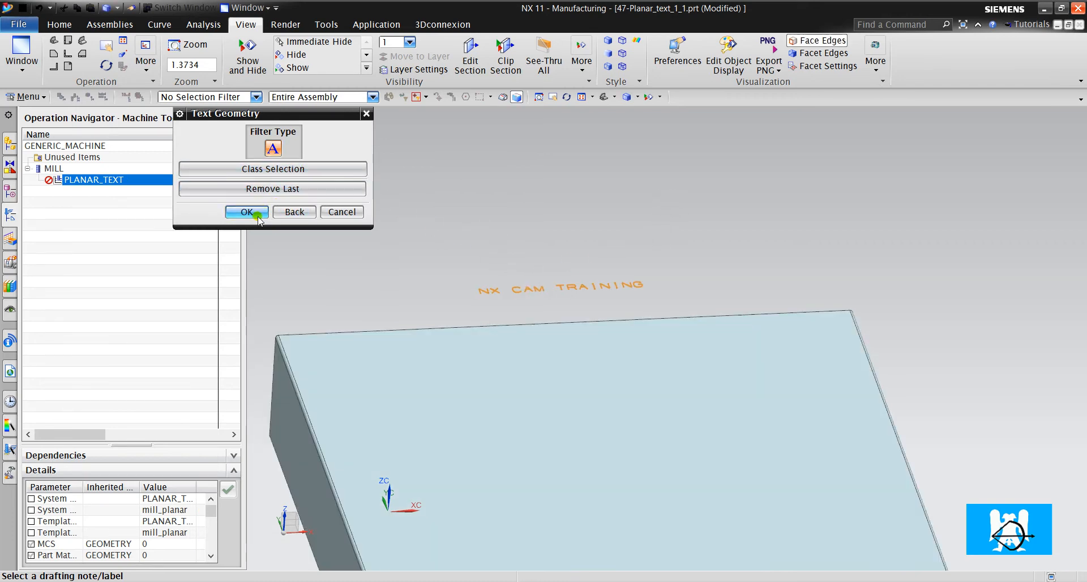
left_click(247, 212)
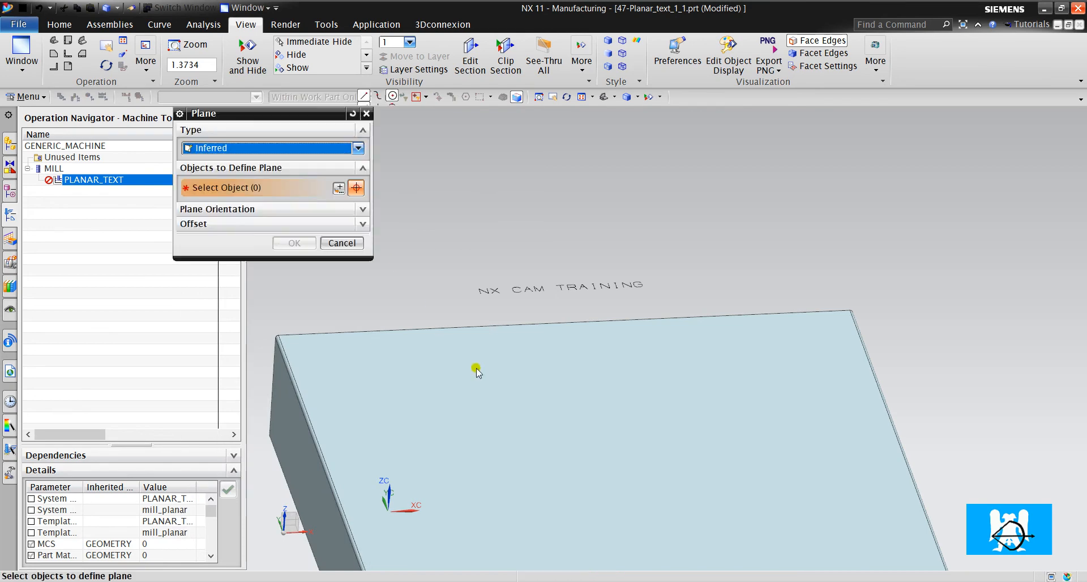
left_click(477, 369)
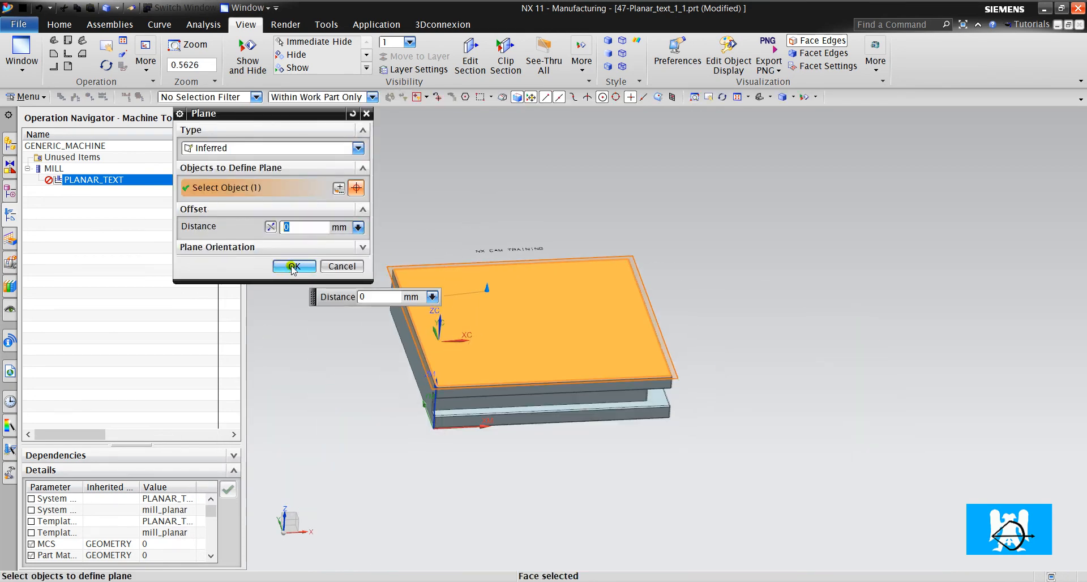
left_click(290, 266)
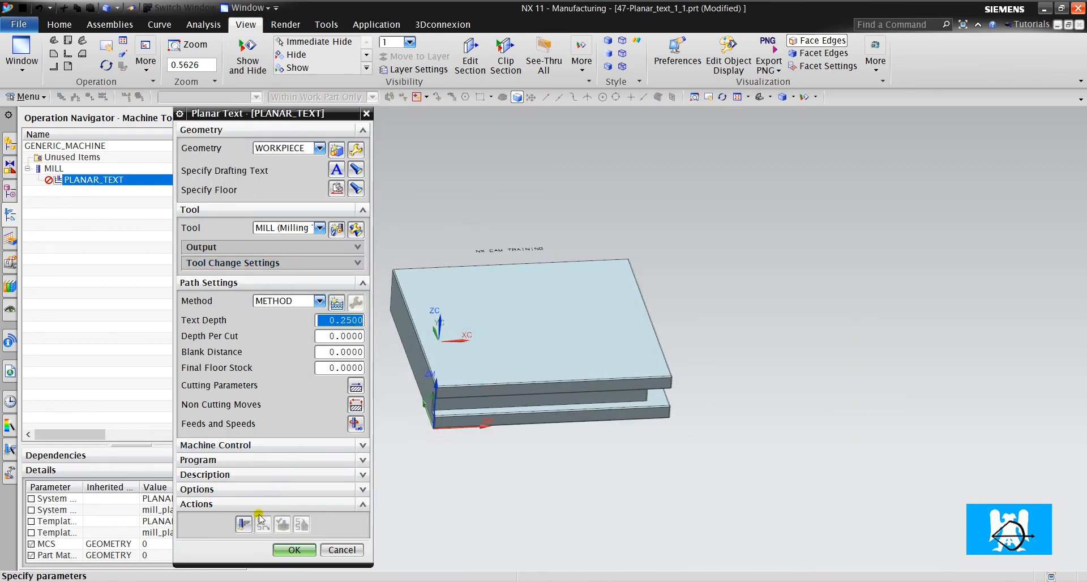
left_click(243, 523)
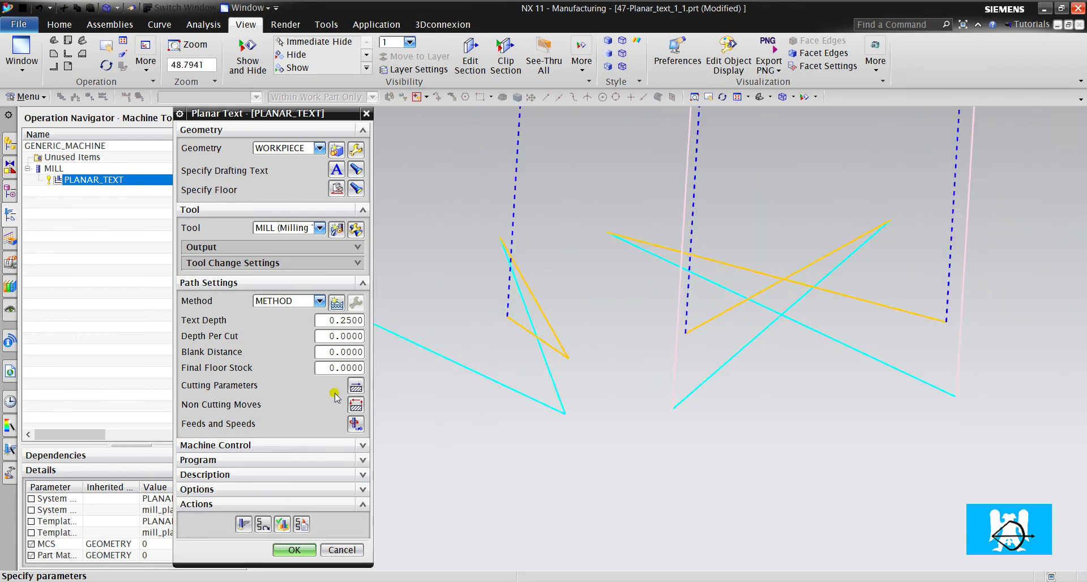
Step: Set the closed-area engage type to Plunge in Non Cutting Moves
left_click(293, 549)
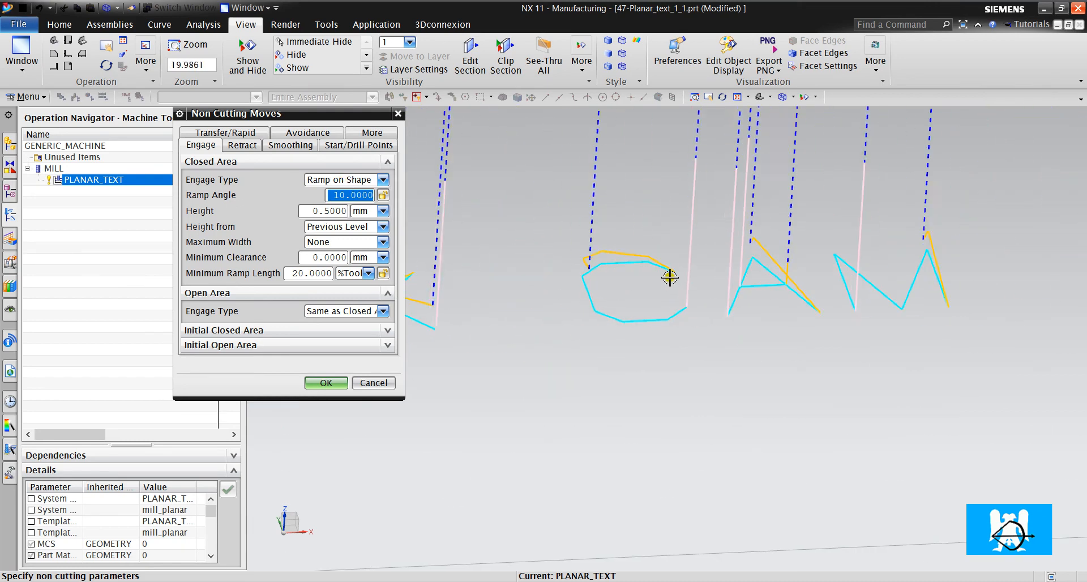
left_click(382, 180)
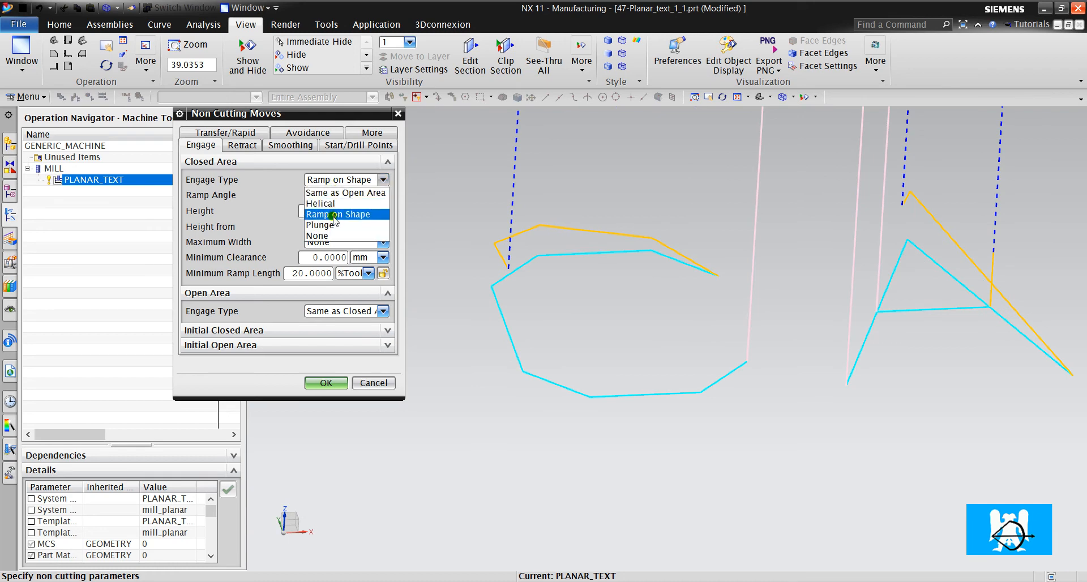
left_click(325, 383)
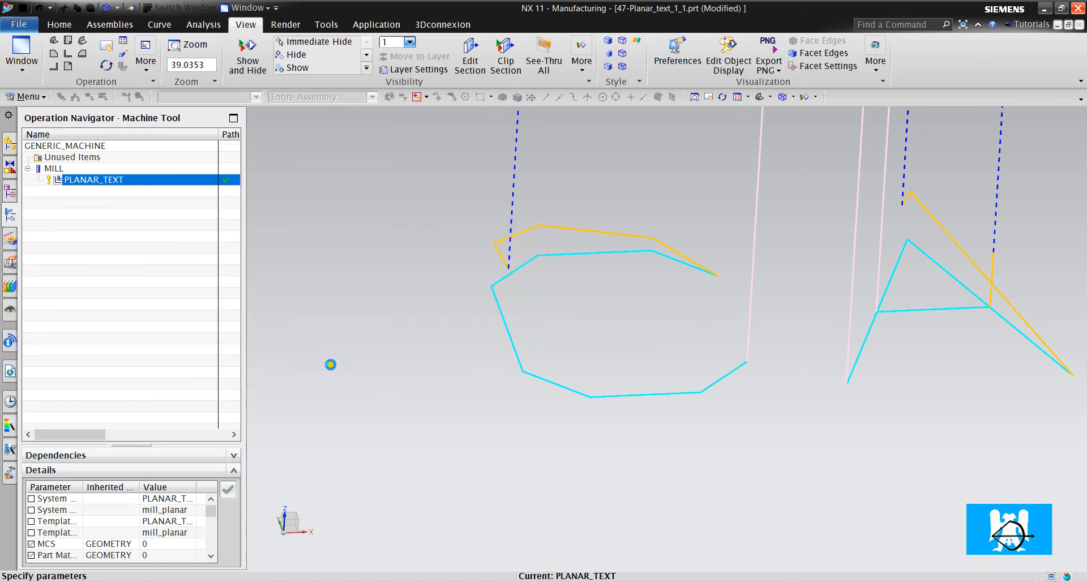
Step: Set transfers between regions to Direct/Previous Plane and confirm the changes
double_click(93, 180)
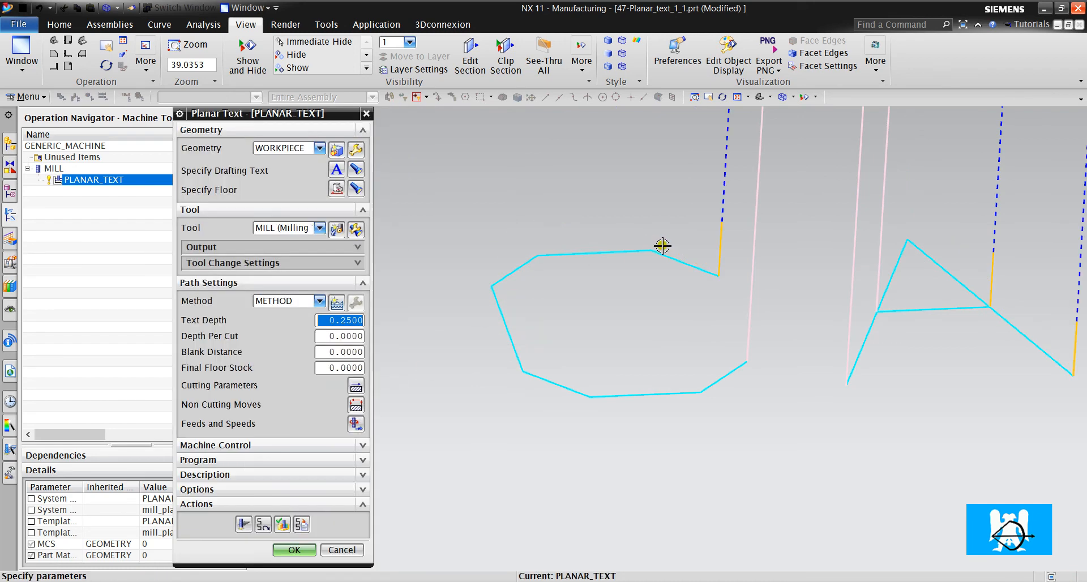
scroll("down", 3)
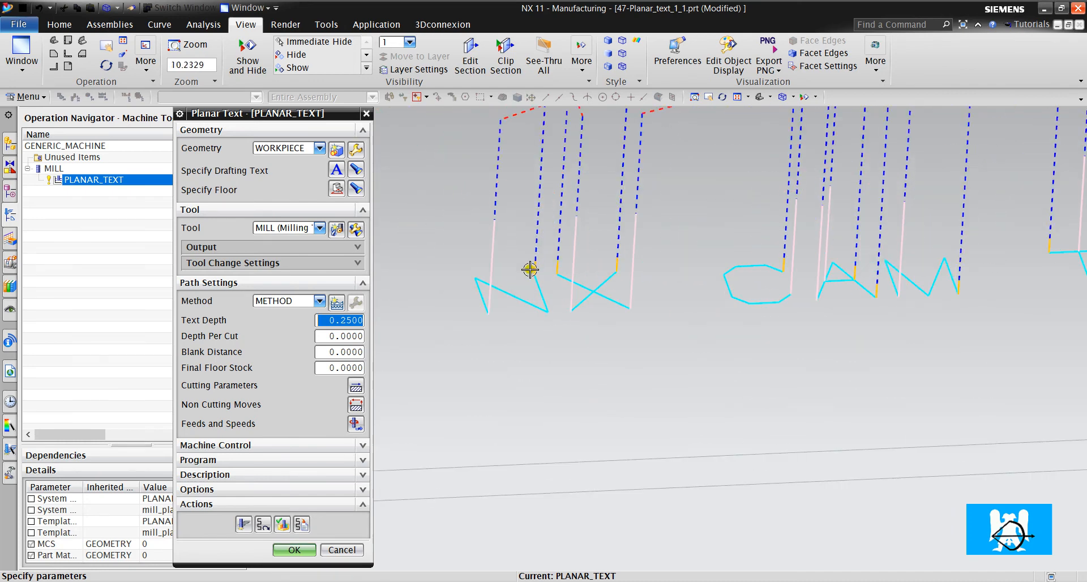
left_click(294, 549)
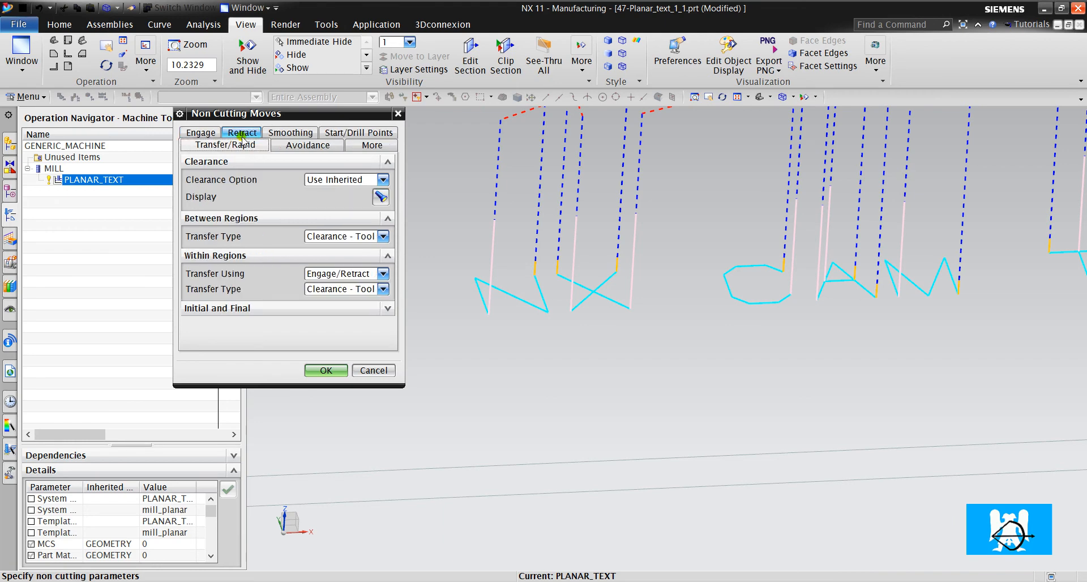
left_click(382, 236)
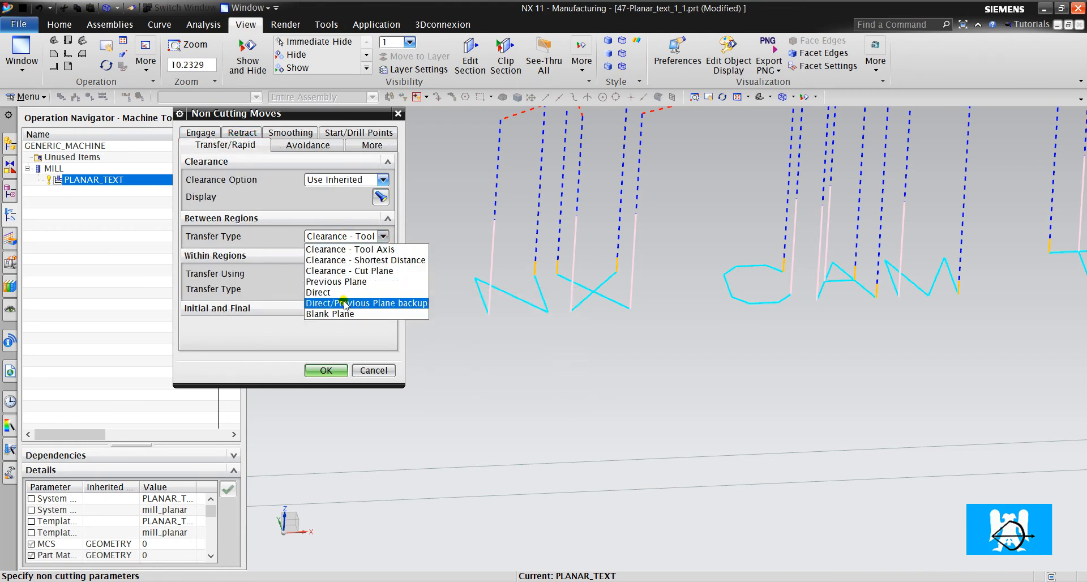
left_click(366, 303)
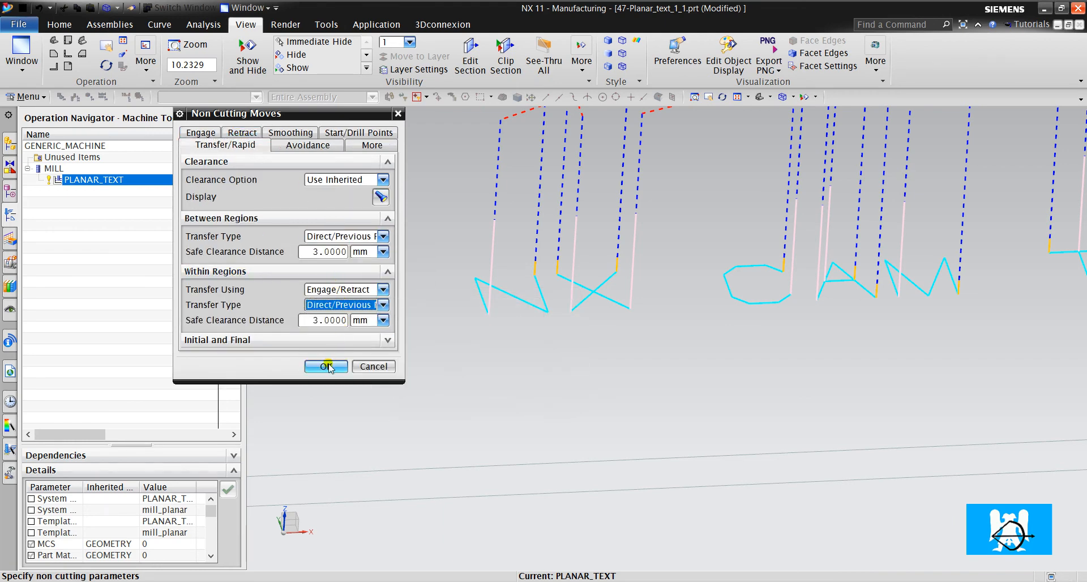
left_click(326, 366)
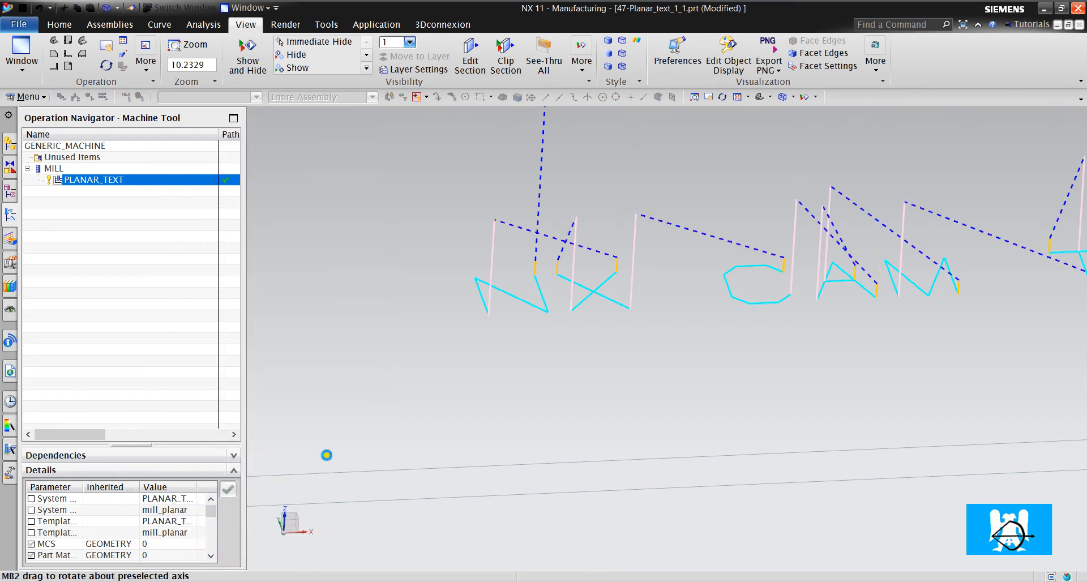
Step: Reopen PLANAR_TEXT and exit tool path verification without simulating
double_click(93, 179)
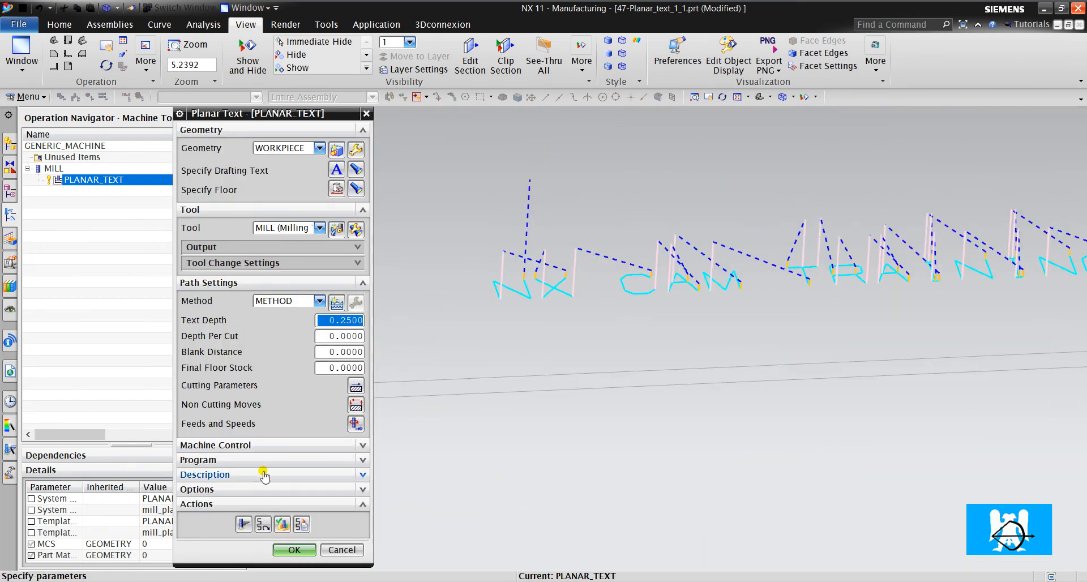
left_click(281, 524)
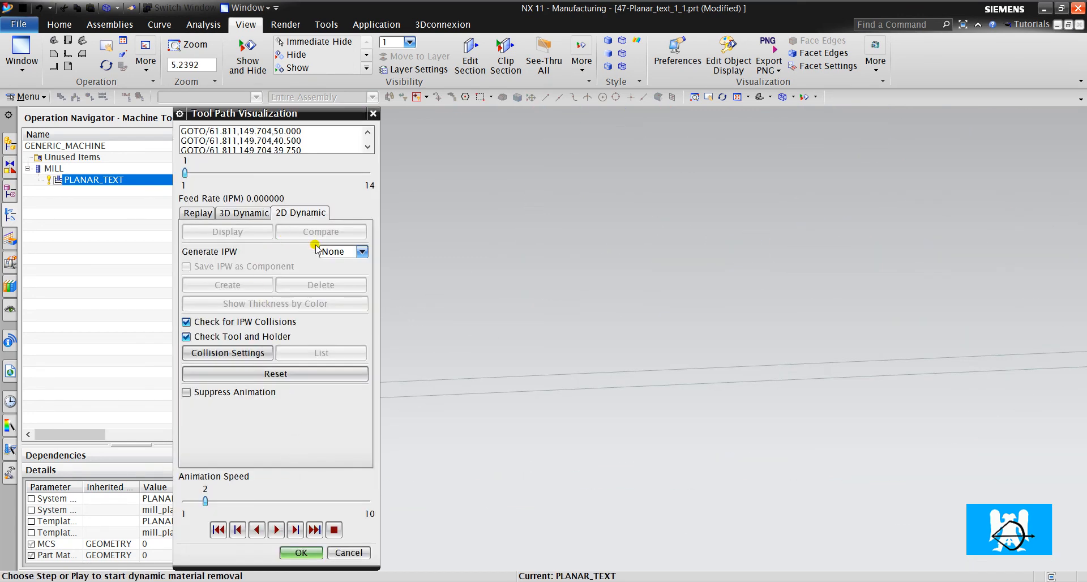
left_click(274, 374)
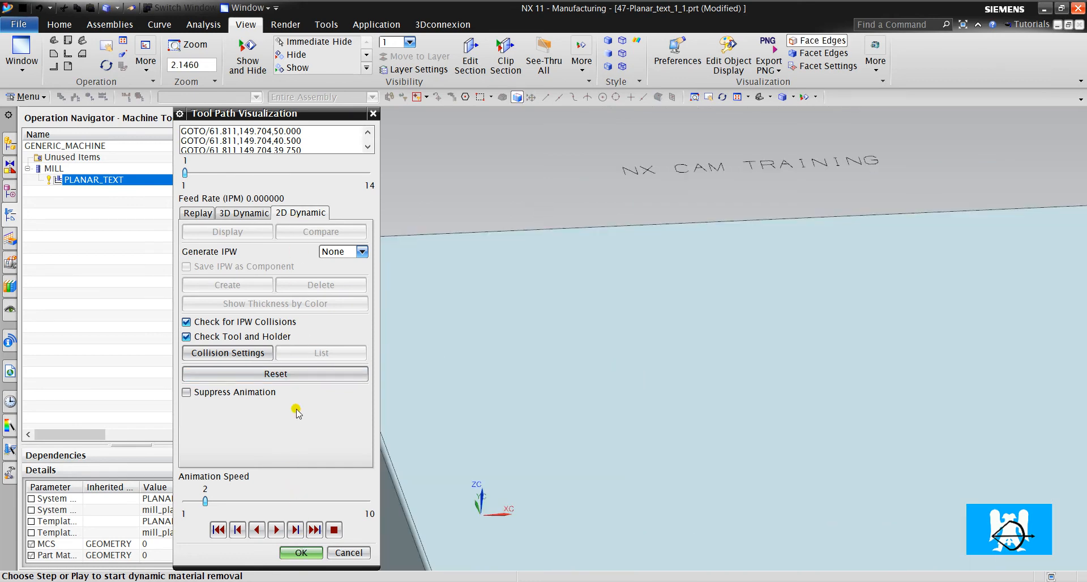
left_click(300, 552)
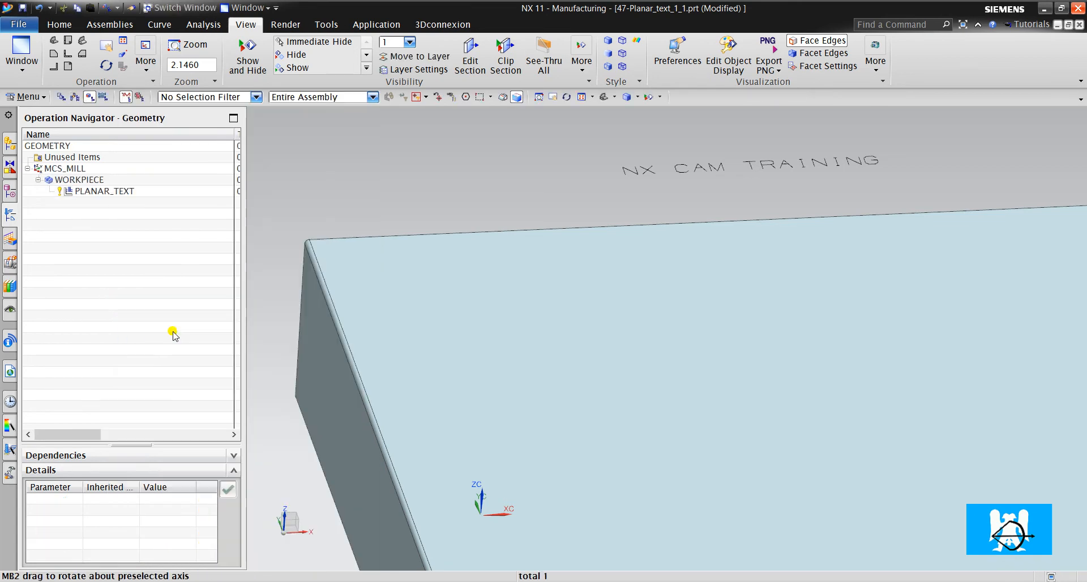
Step: Set the WORKPIECE blank as Offset from Part with 0 offset
double_click(79, 180)
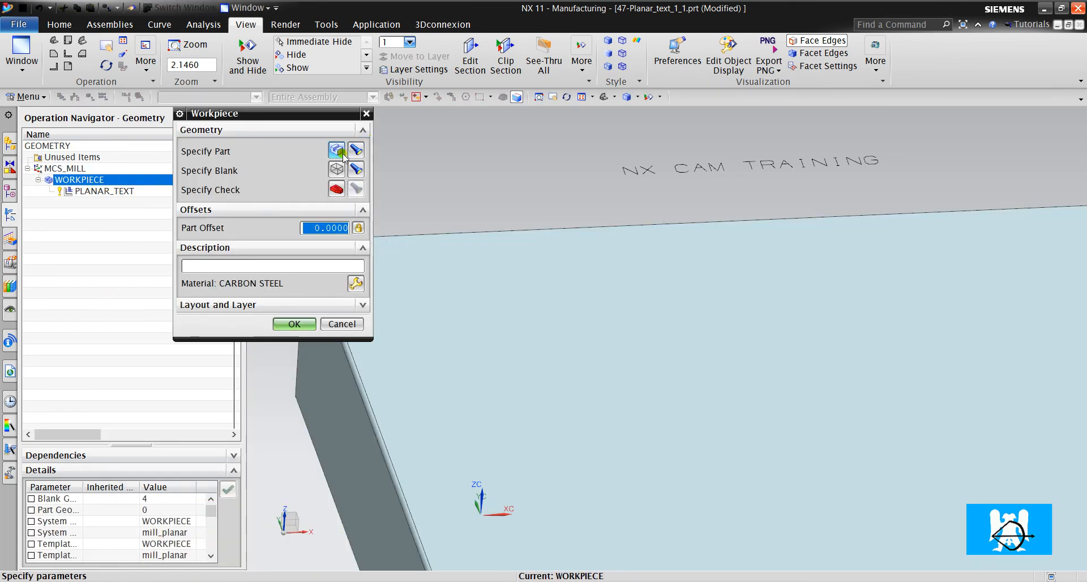
left_click(336, 169)
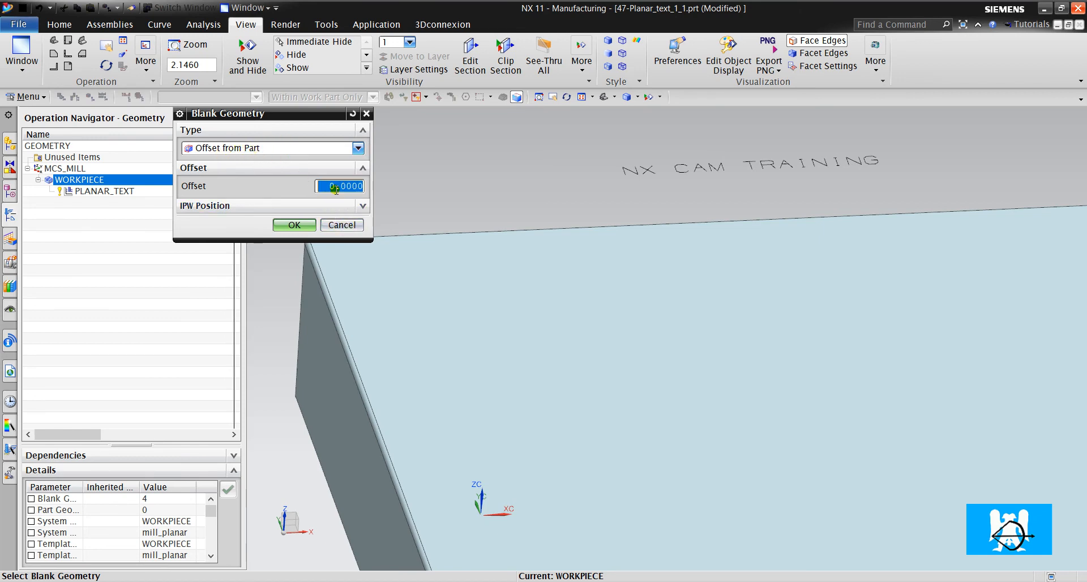
left_click(294, 225)
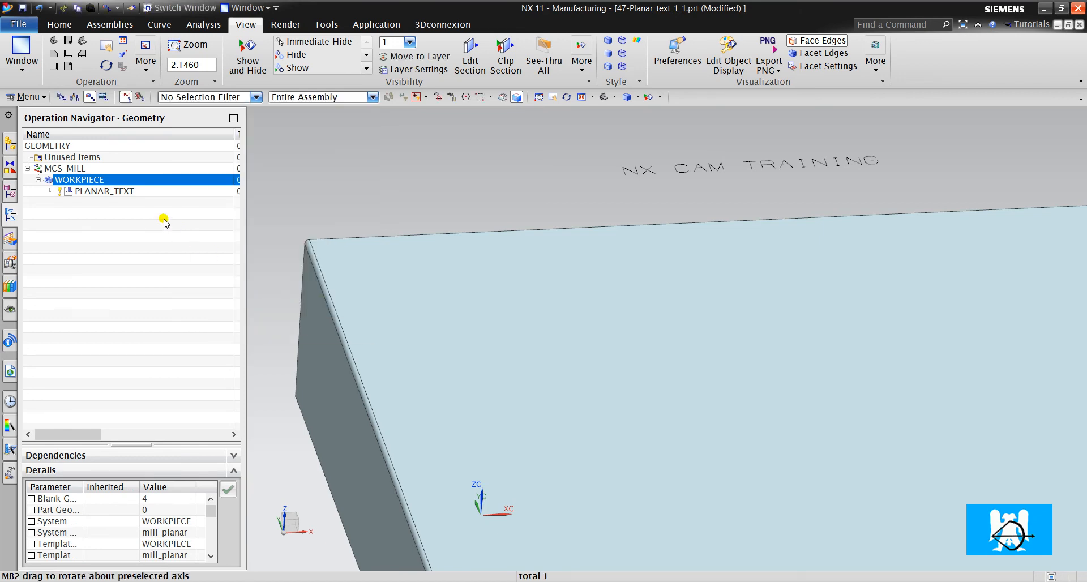
left_click(105, 190)
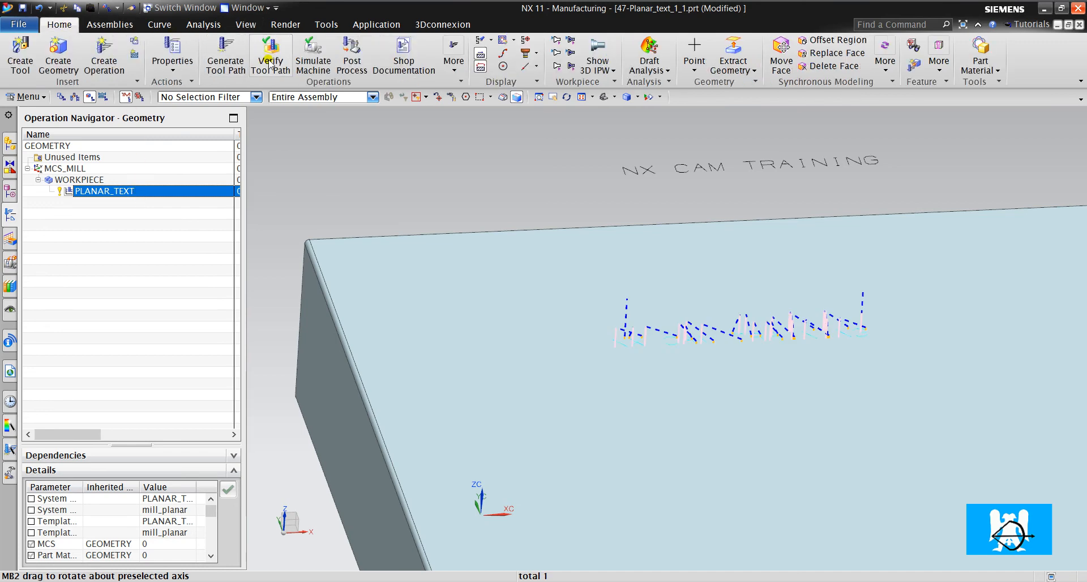
Step: Run the 2D dynamic material removal simulation twice, showing NX CAM TRAINING engraved
left_click(270, 55)
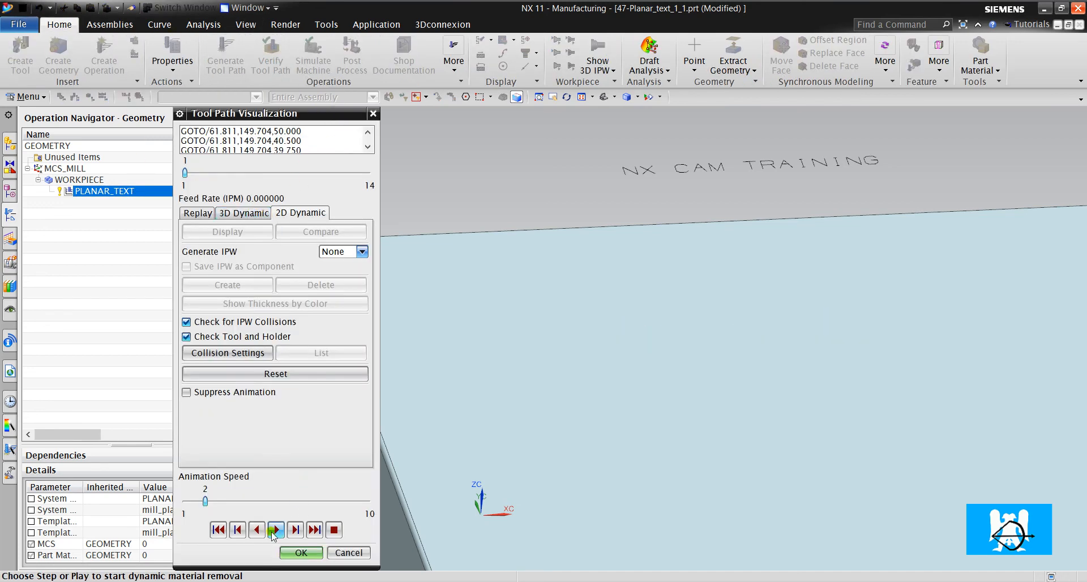
left_click(275, 529)
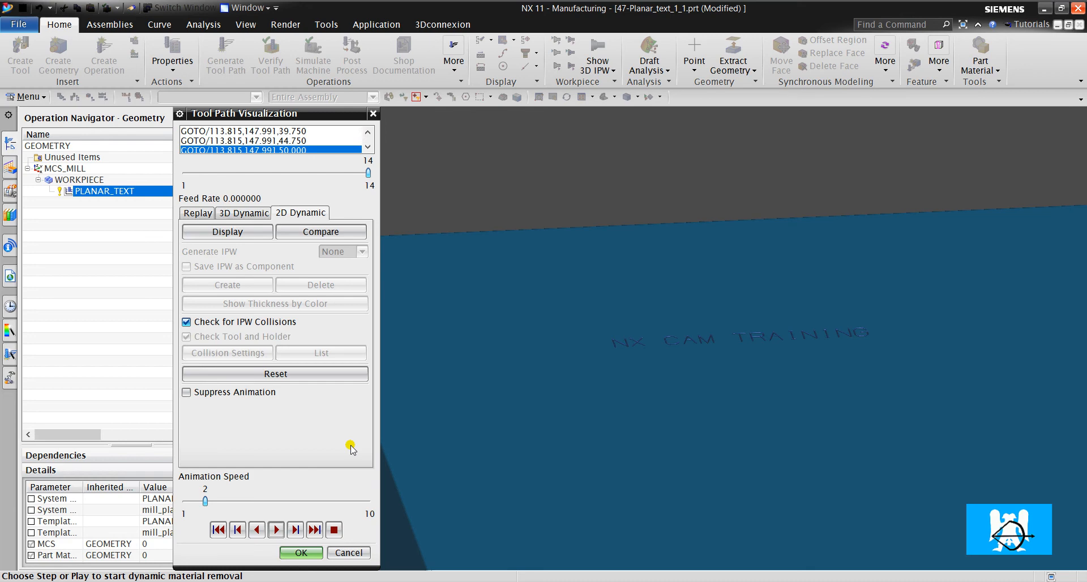
left_click(301, 552)
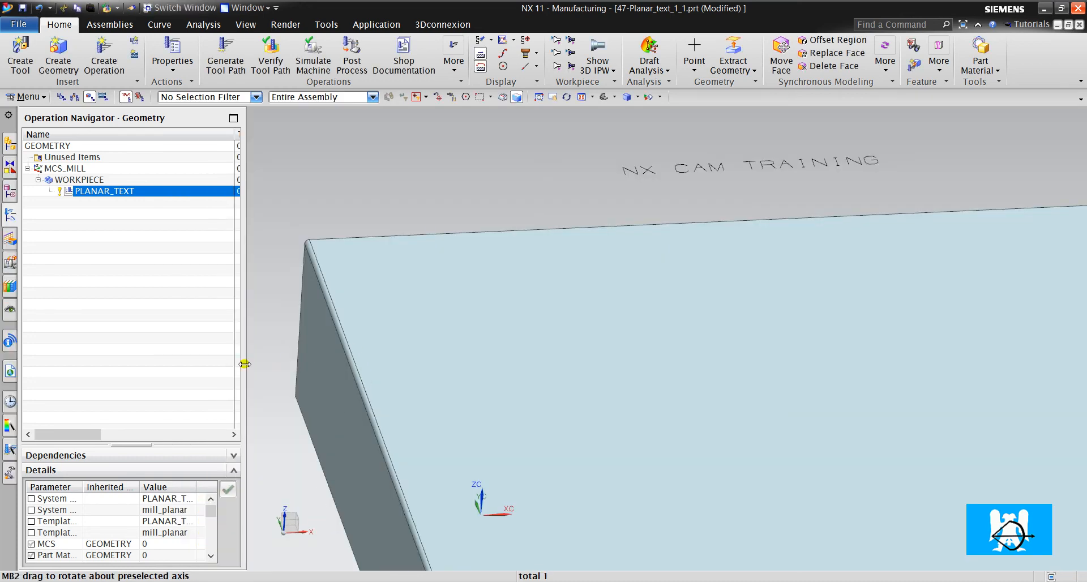
double_click(103, 191)
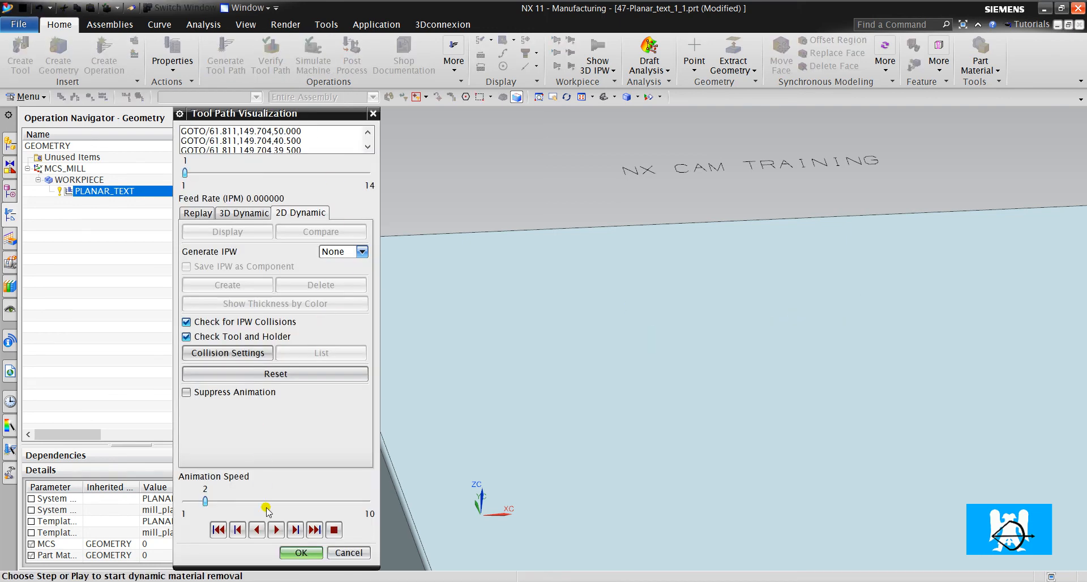
left_click(275, 529)
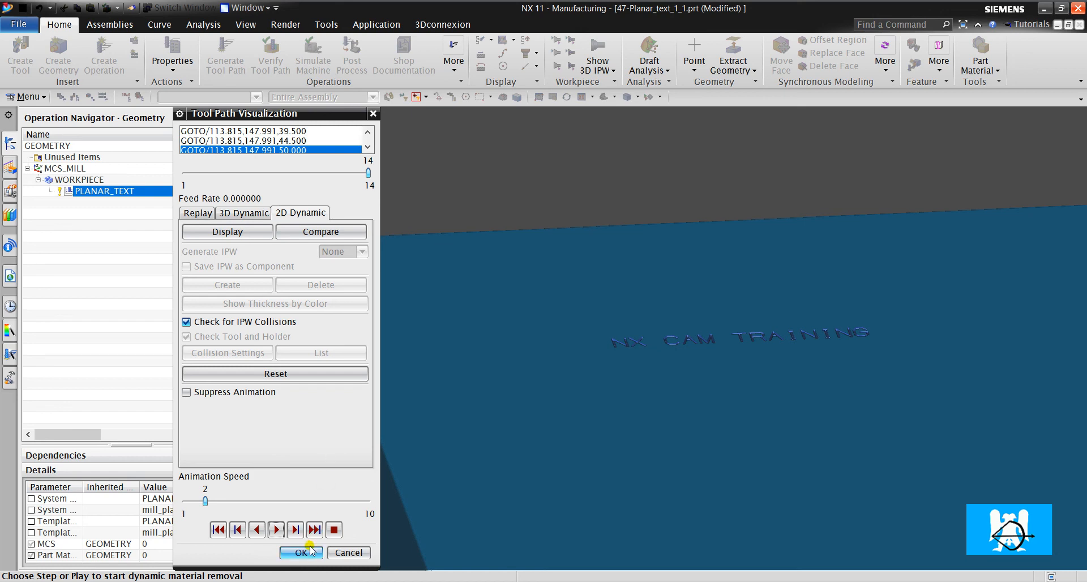
left_click(301, 552)
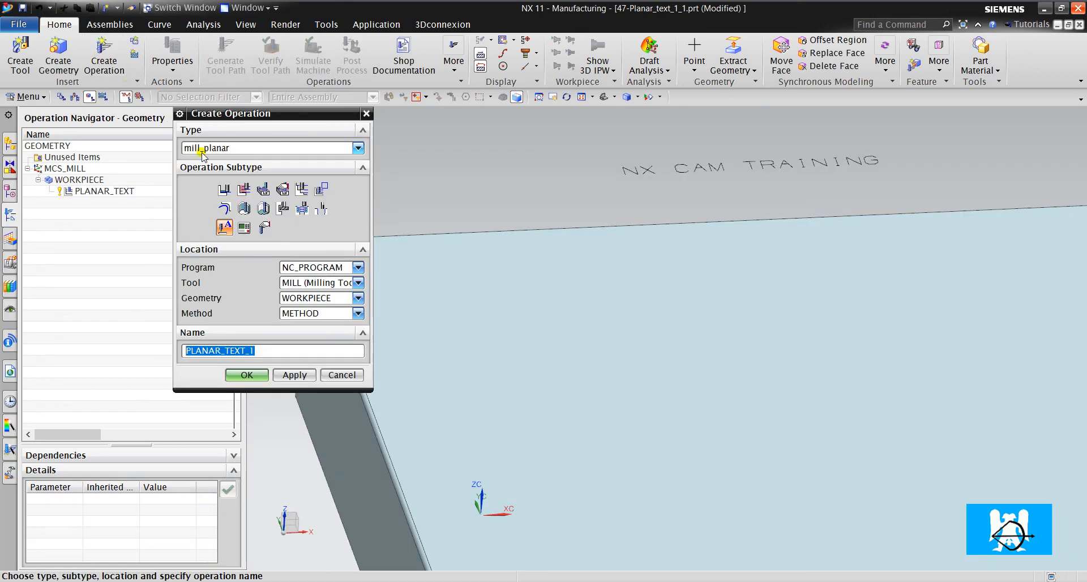